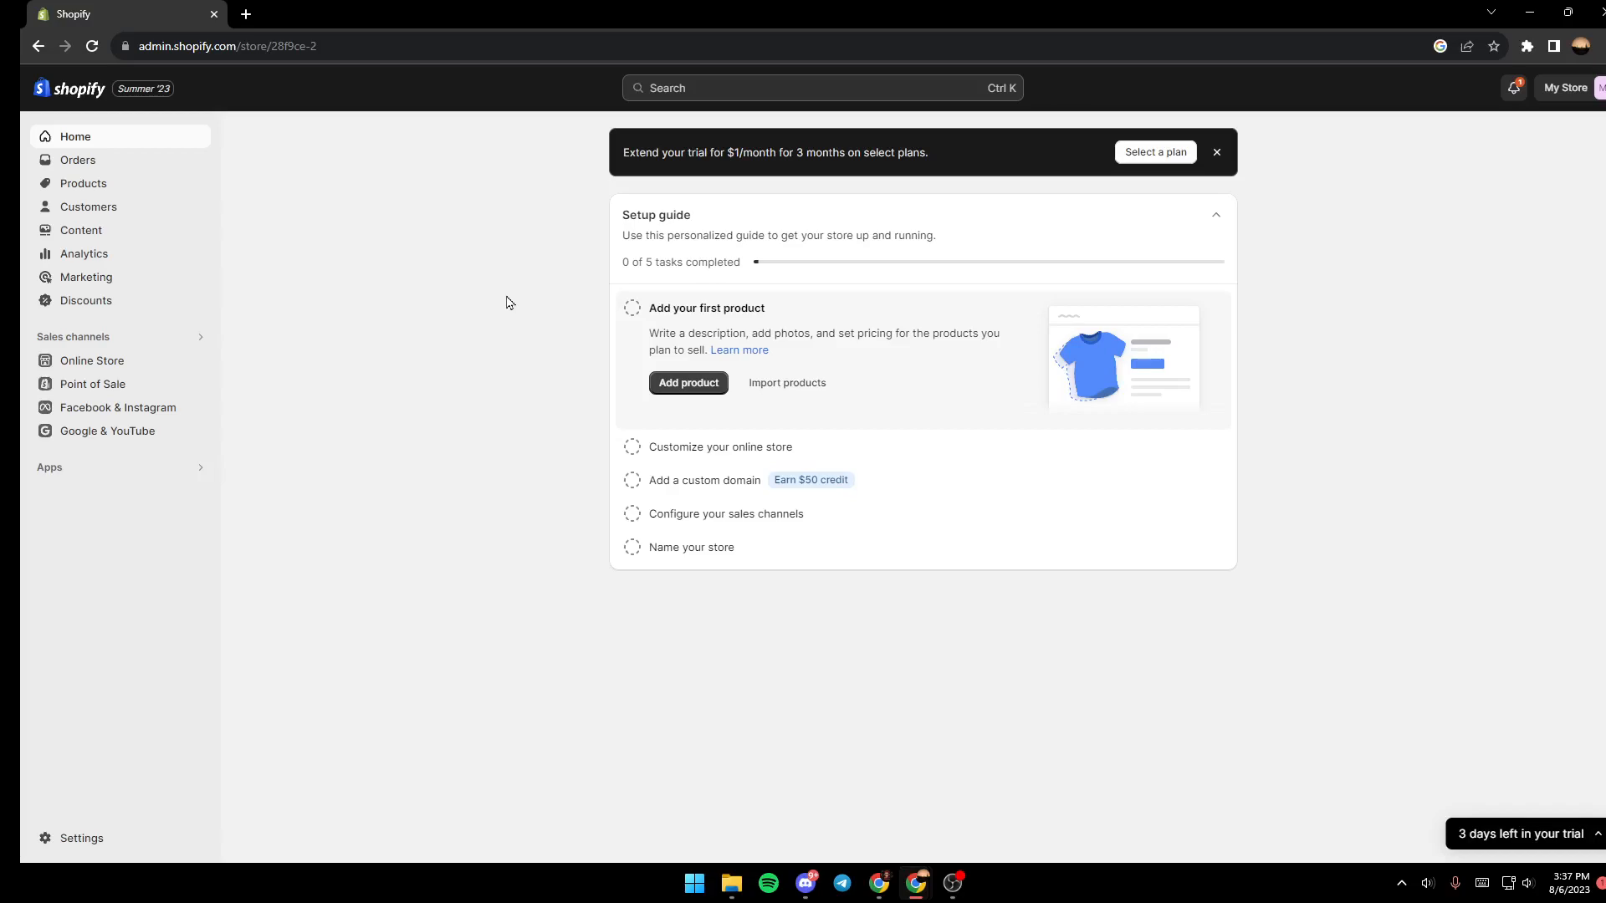
{"action": "mouse_move", "coordinate": [400, 262]}
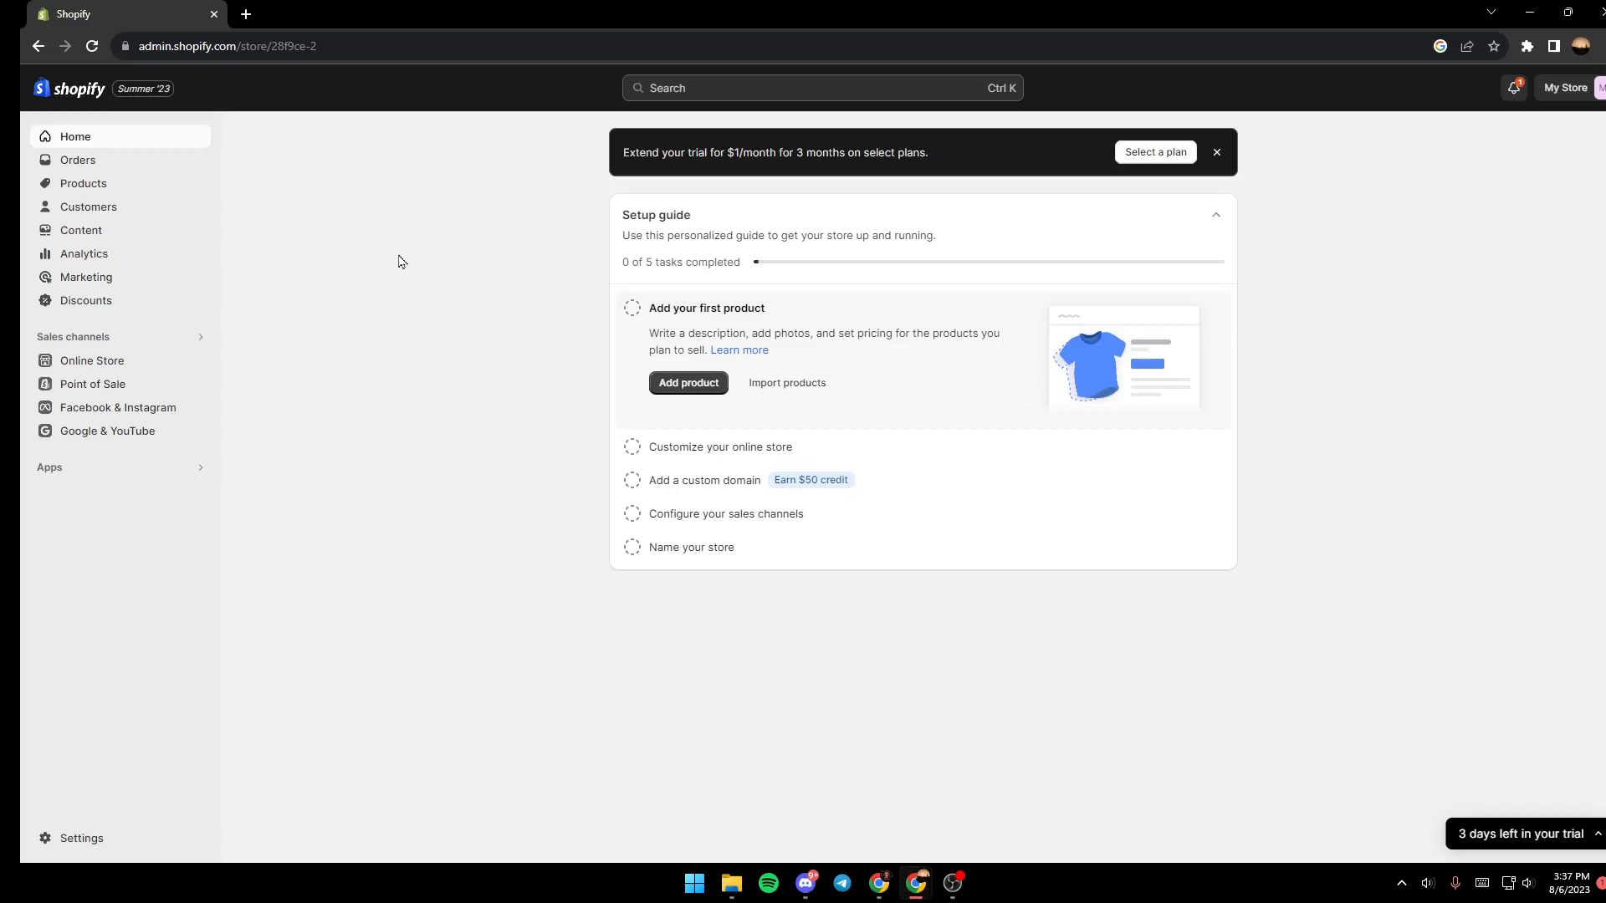
{"action": "mouse_move", "coordinate": [462, 525]}
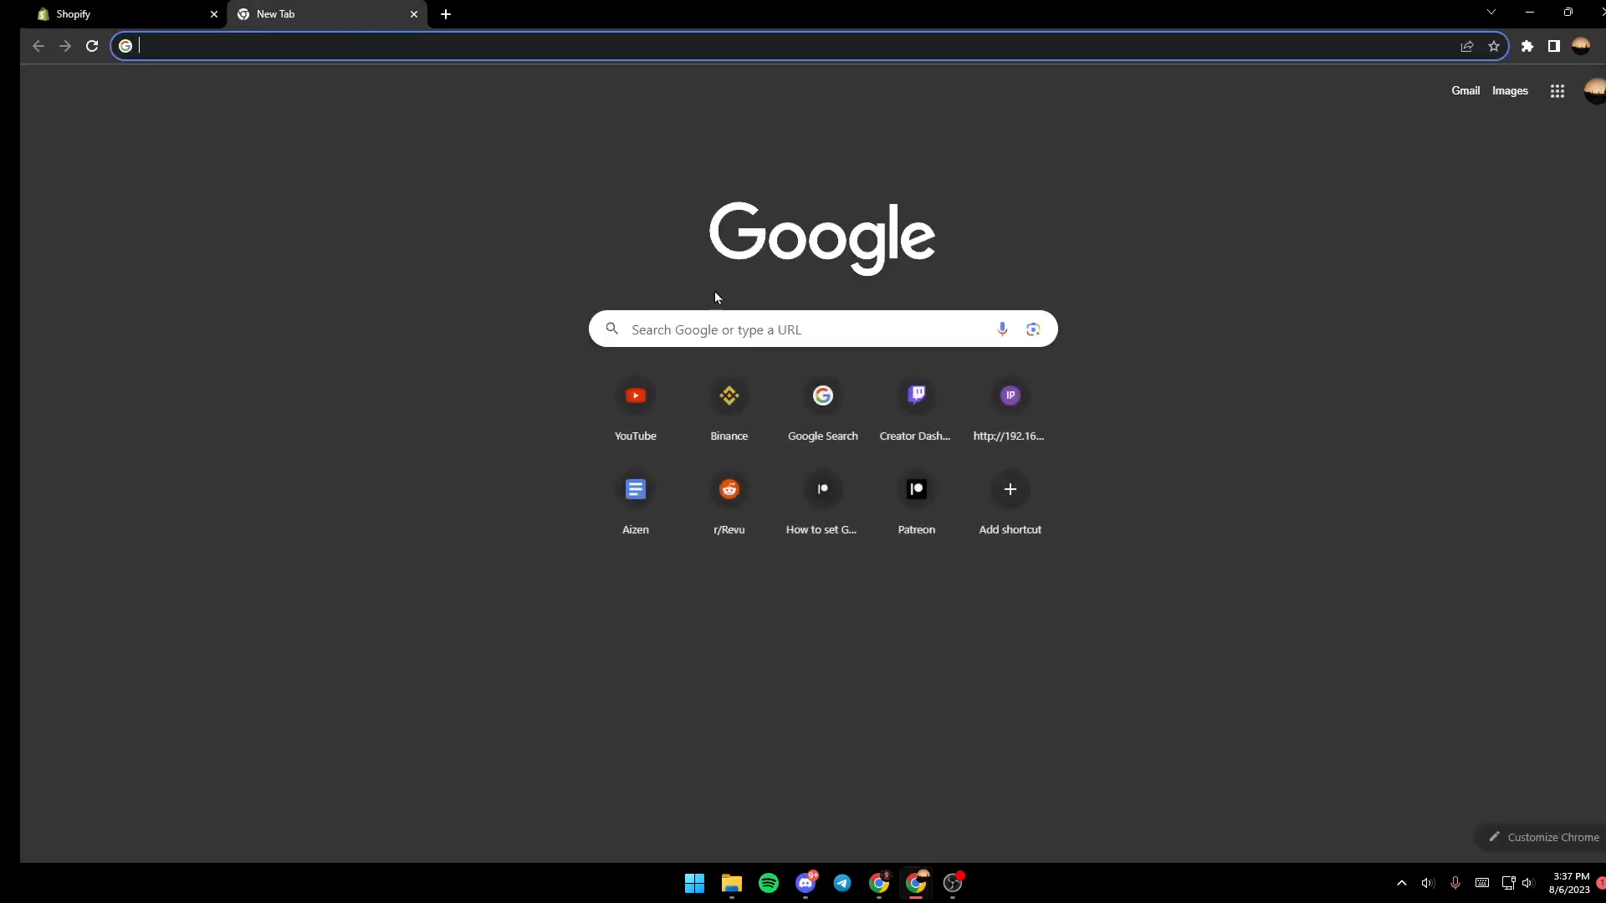
- Run a Google search for 'shopify app store' from the new tab
{"action": "left_click", "coordinate": [820, 329]}
{"action": "type", "text": "shop"}
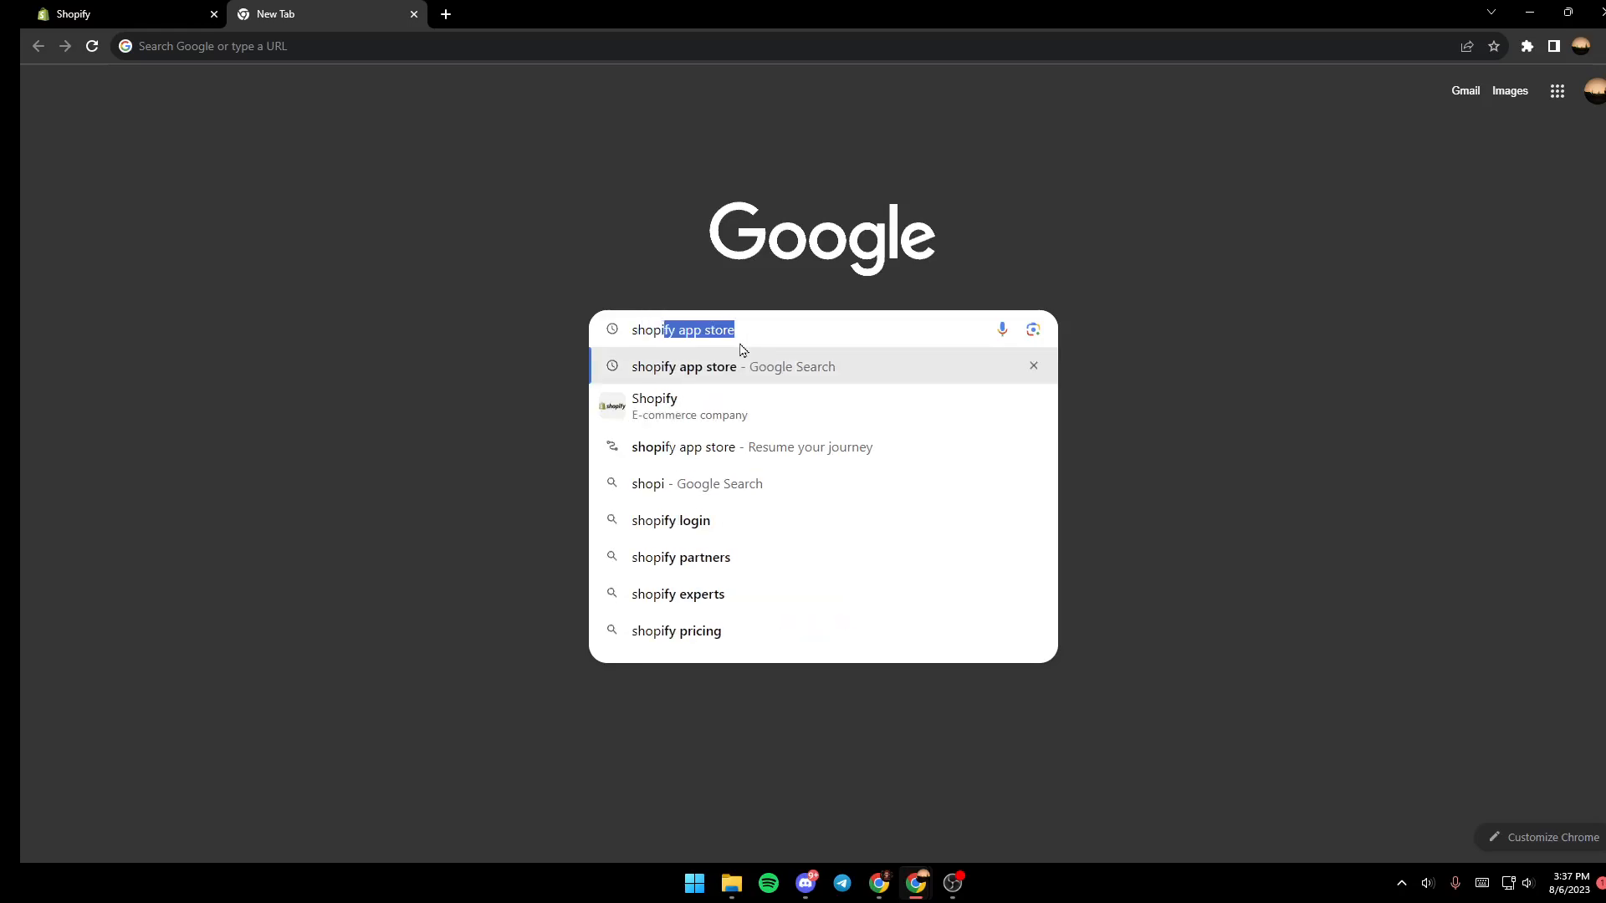
{"action": "double_click", "coordinate": [719, 329]}
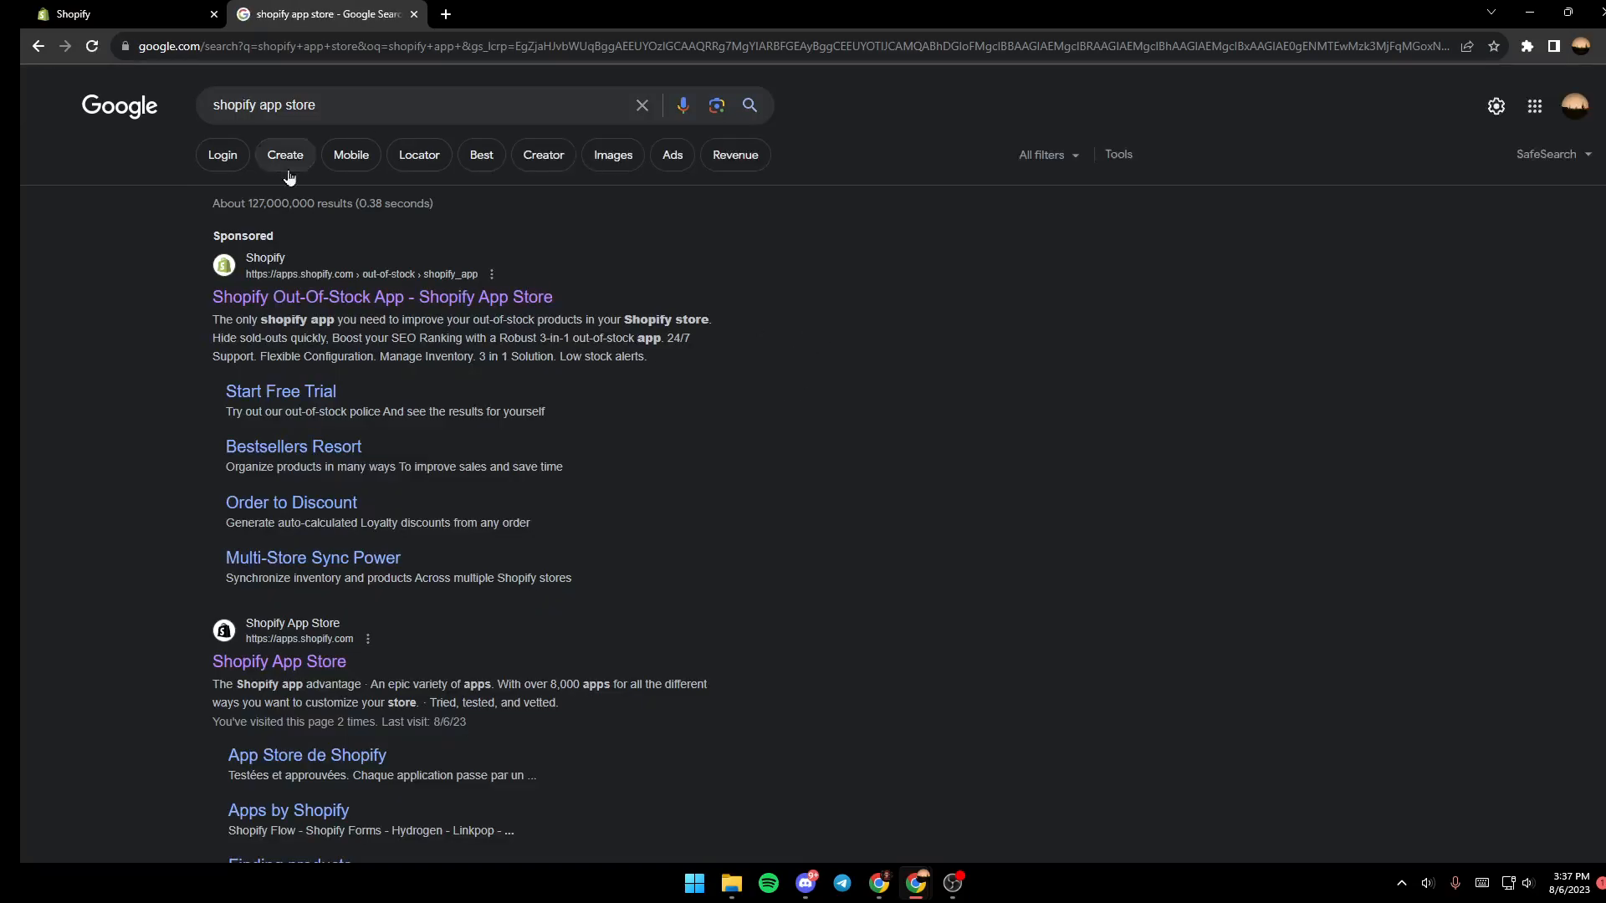
{"action": "mouse_move", "coordinate": [381, 297]}
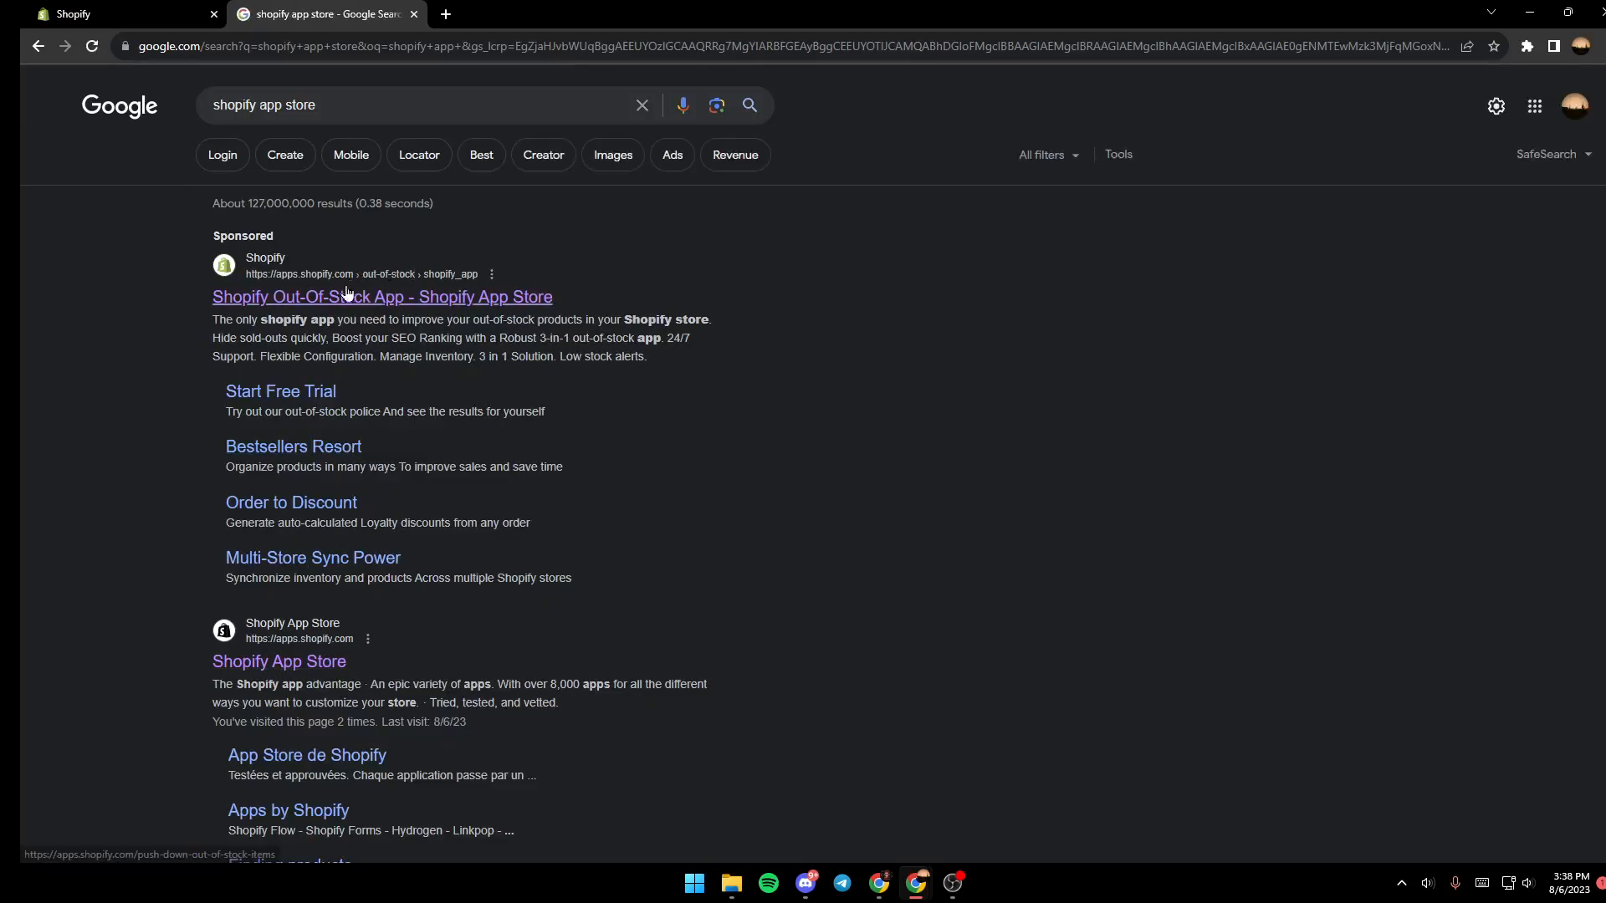
- Enter the Shopify App Store result and search it for 'facebook' apps
{"action": "left_click", "coordinate": [381, 298]}
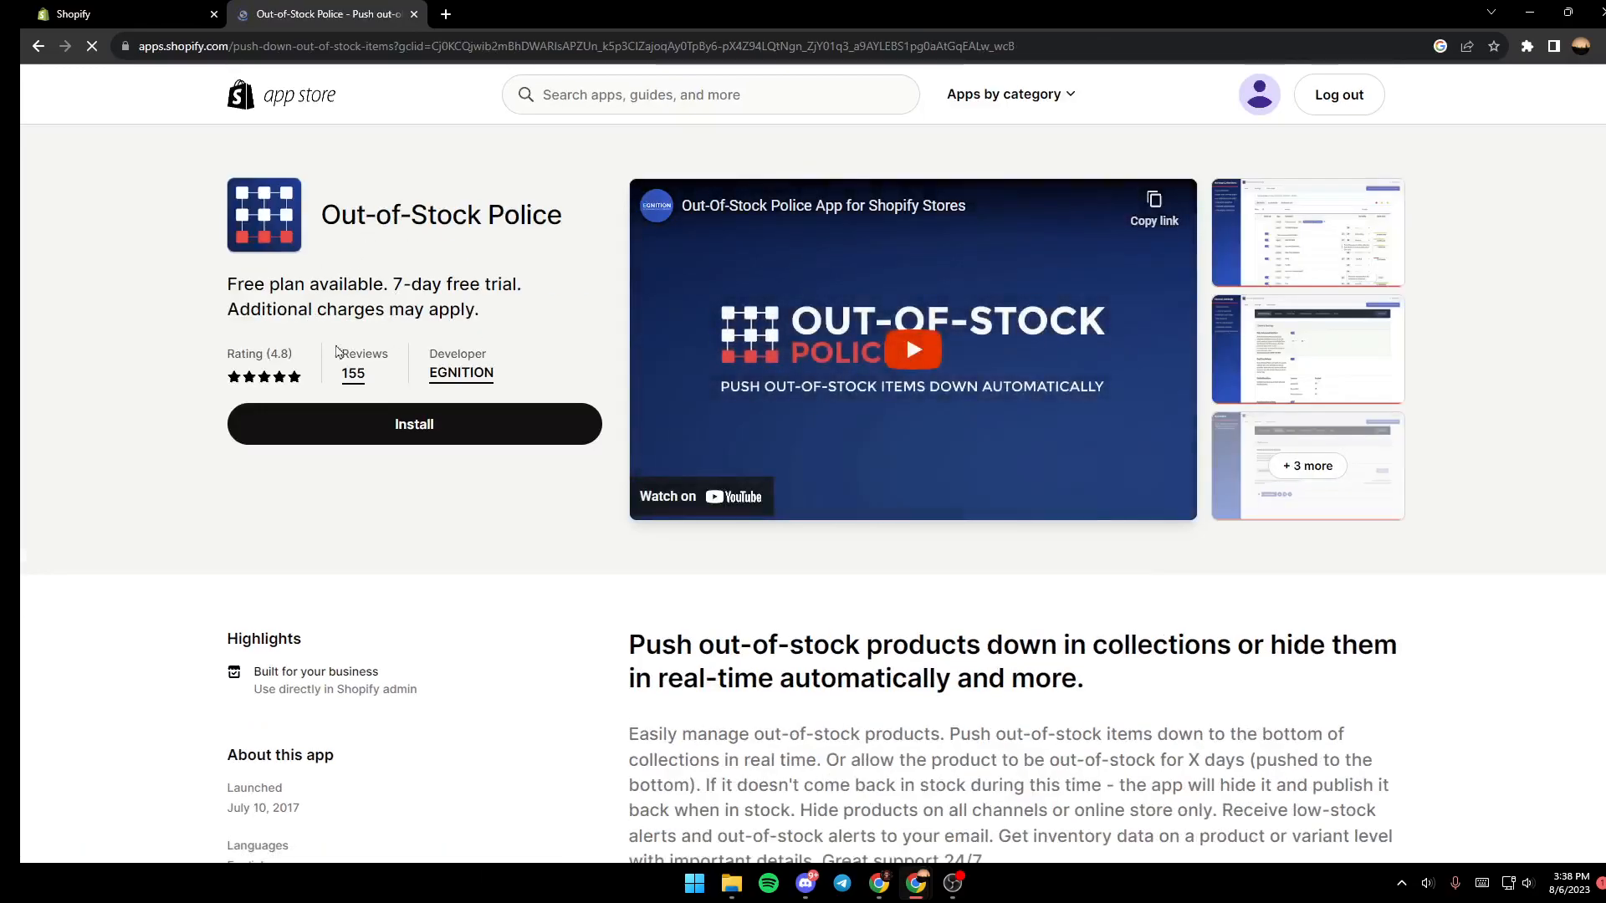
{"action": "mouse_move", "coordinate": [764, 348]}
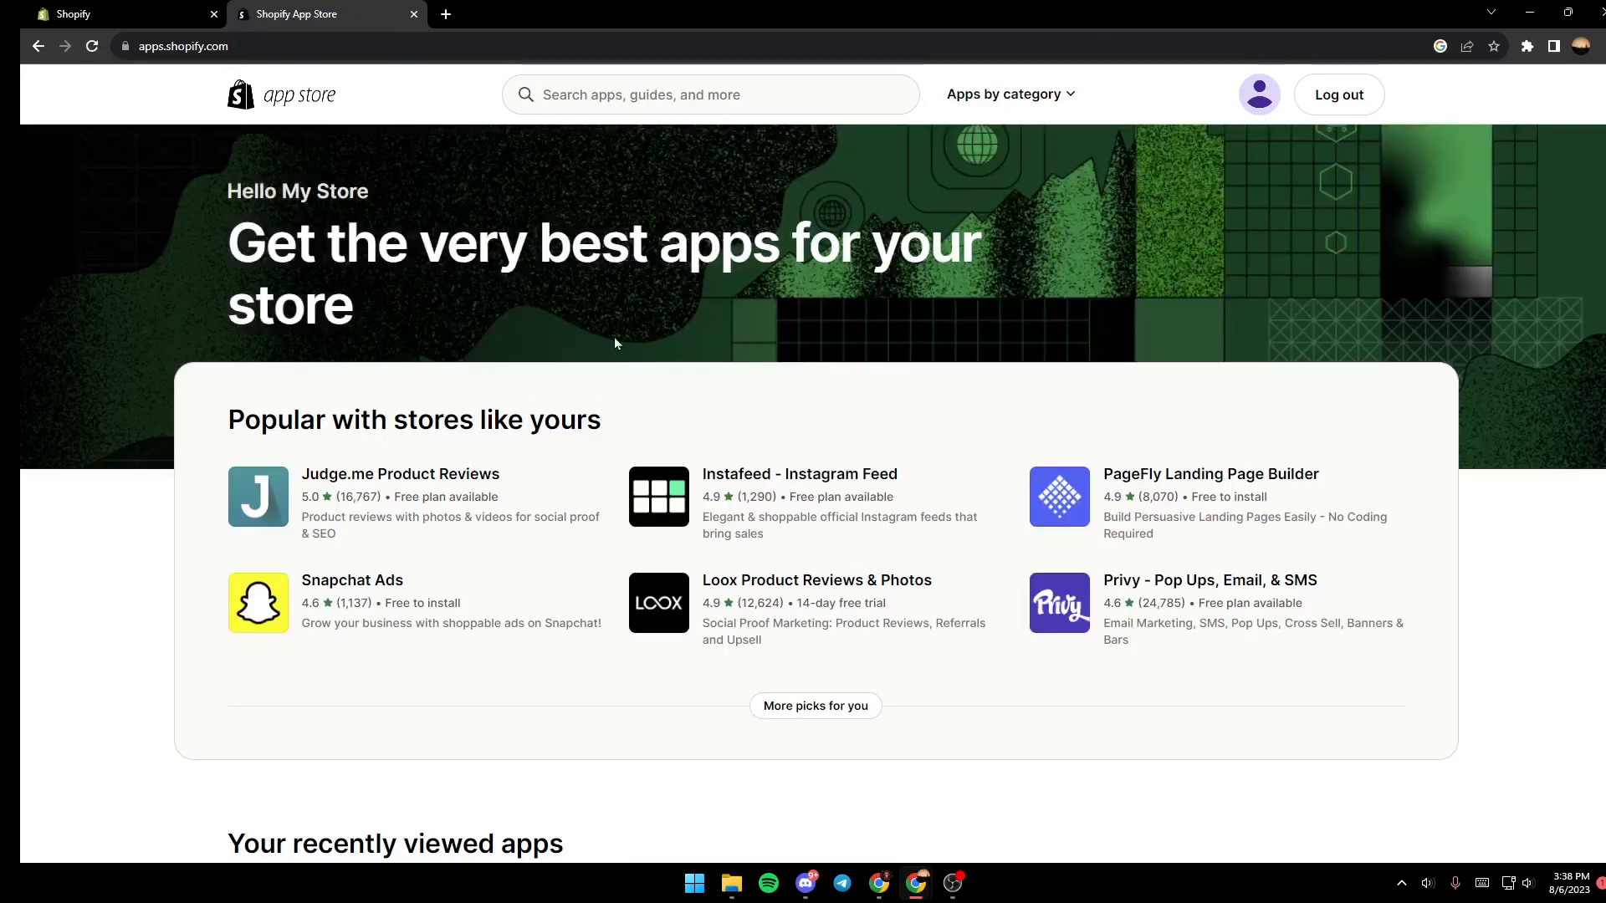
{"action": "left_click", "coordinate": [711, 94]}
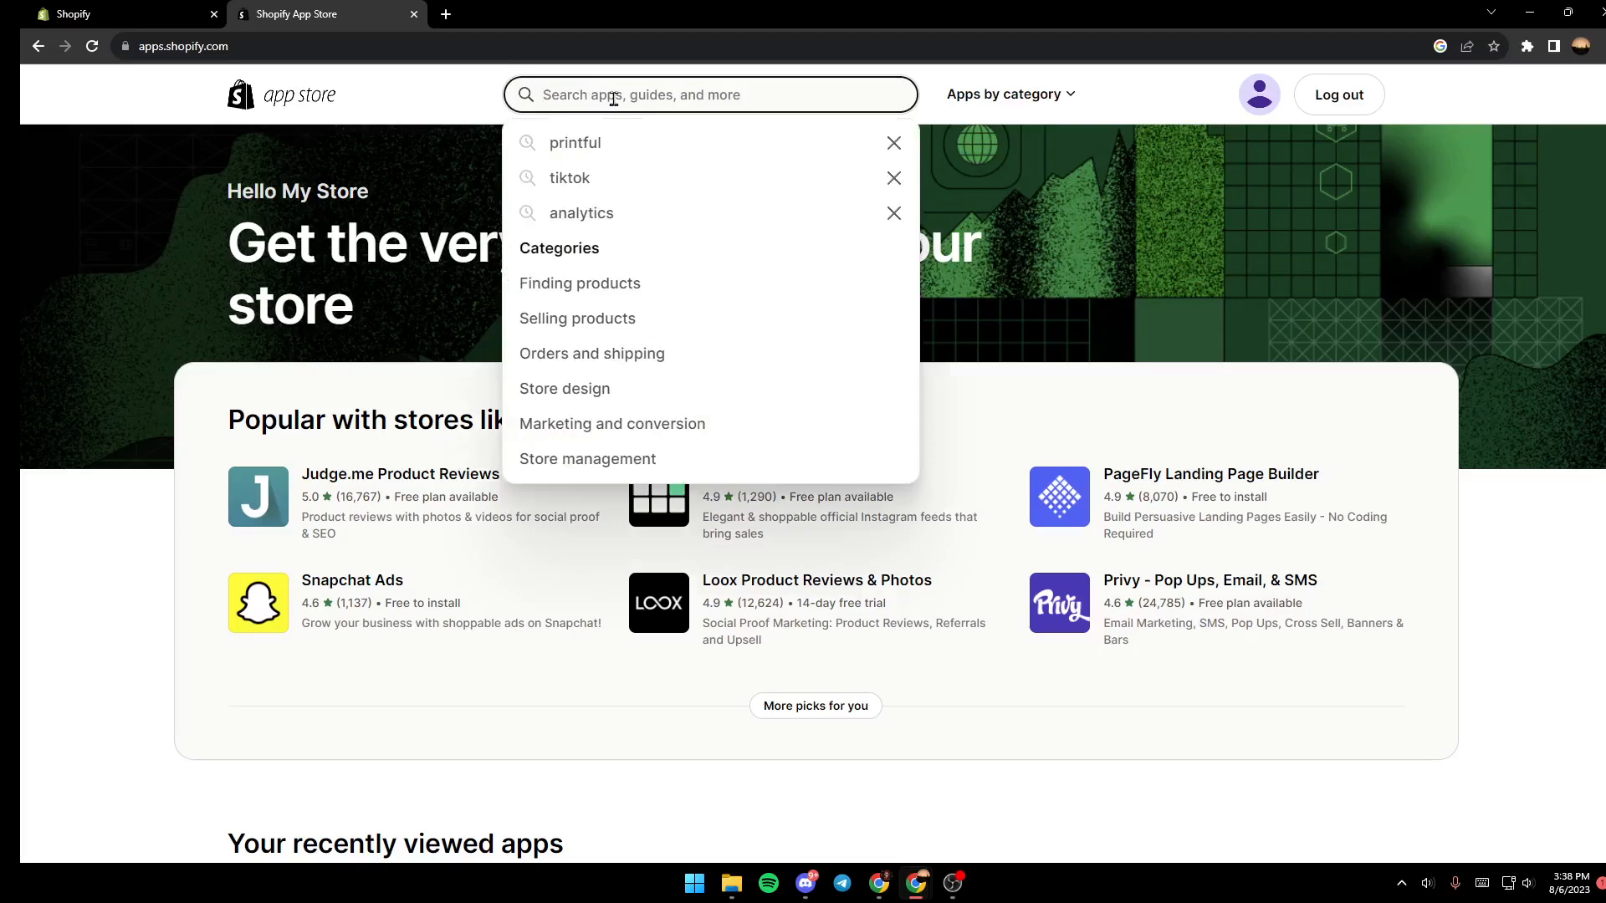
{"action": "type", "text": "faceb"}
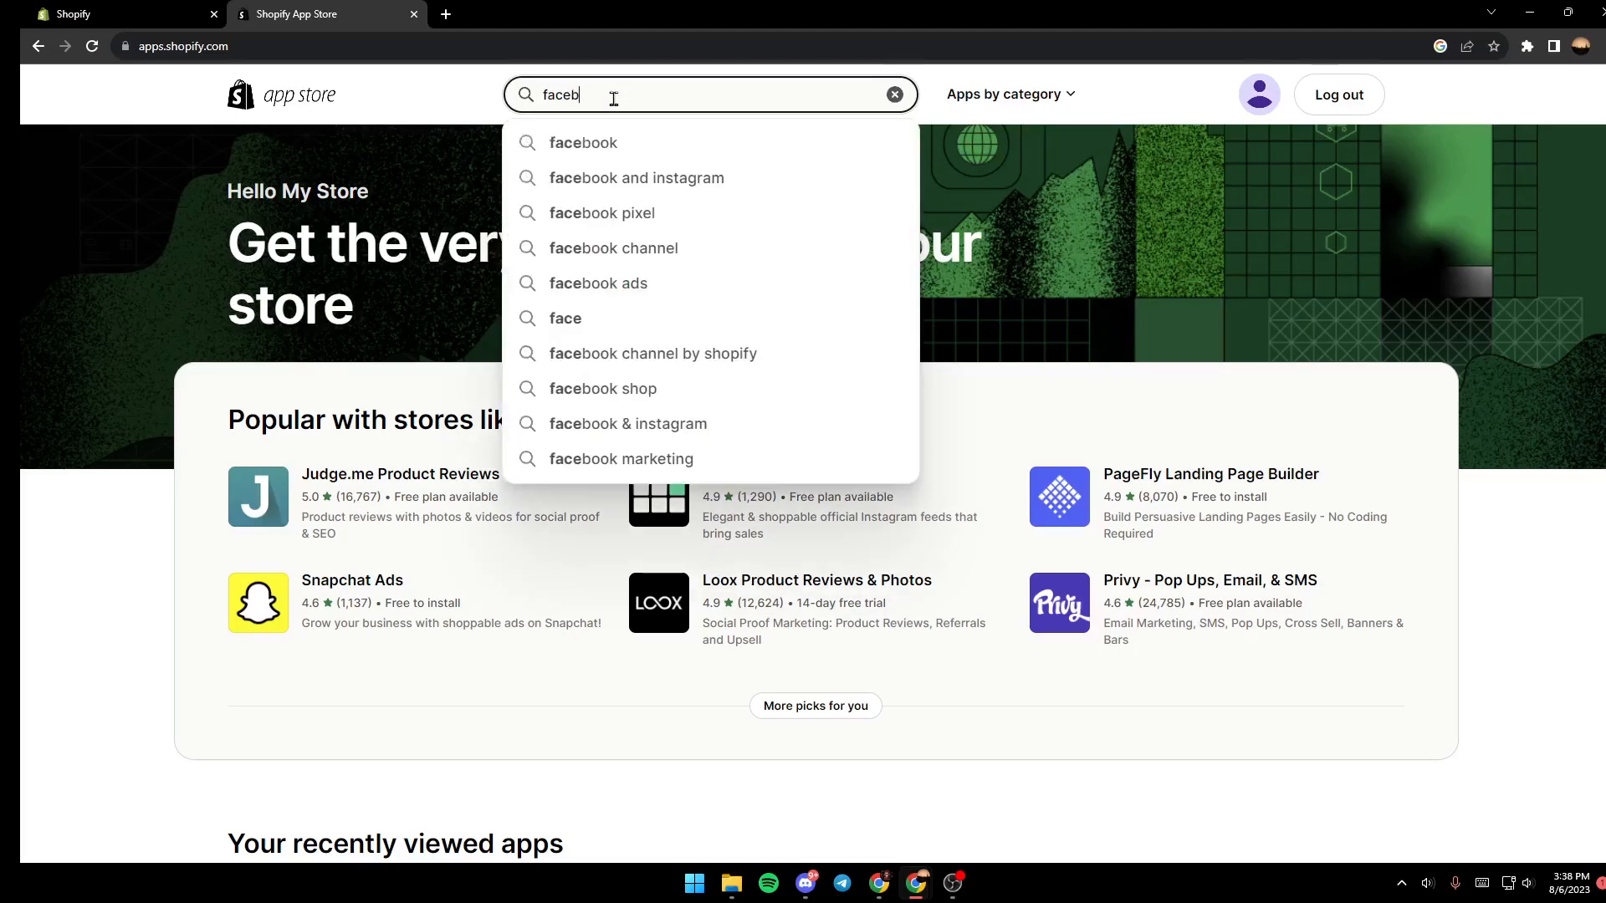
{"action": "left_click", "coordinate": [582, 142]}
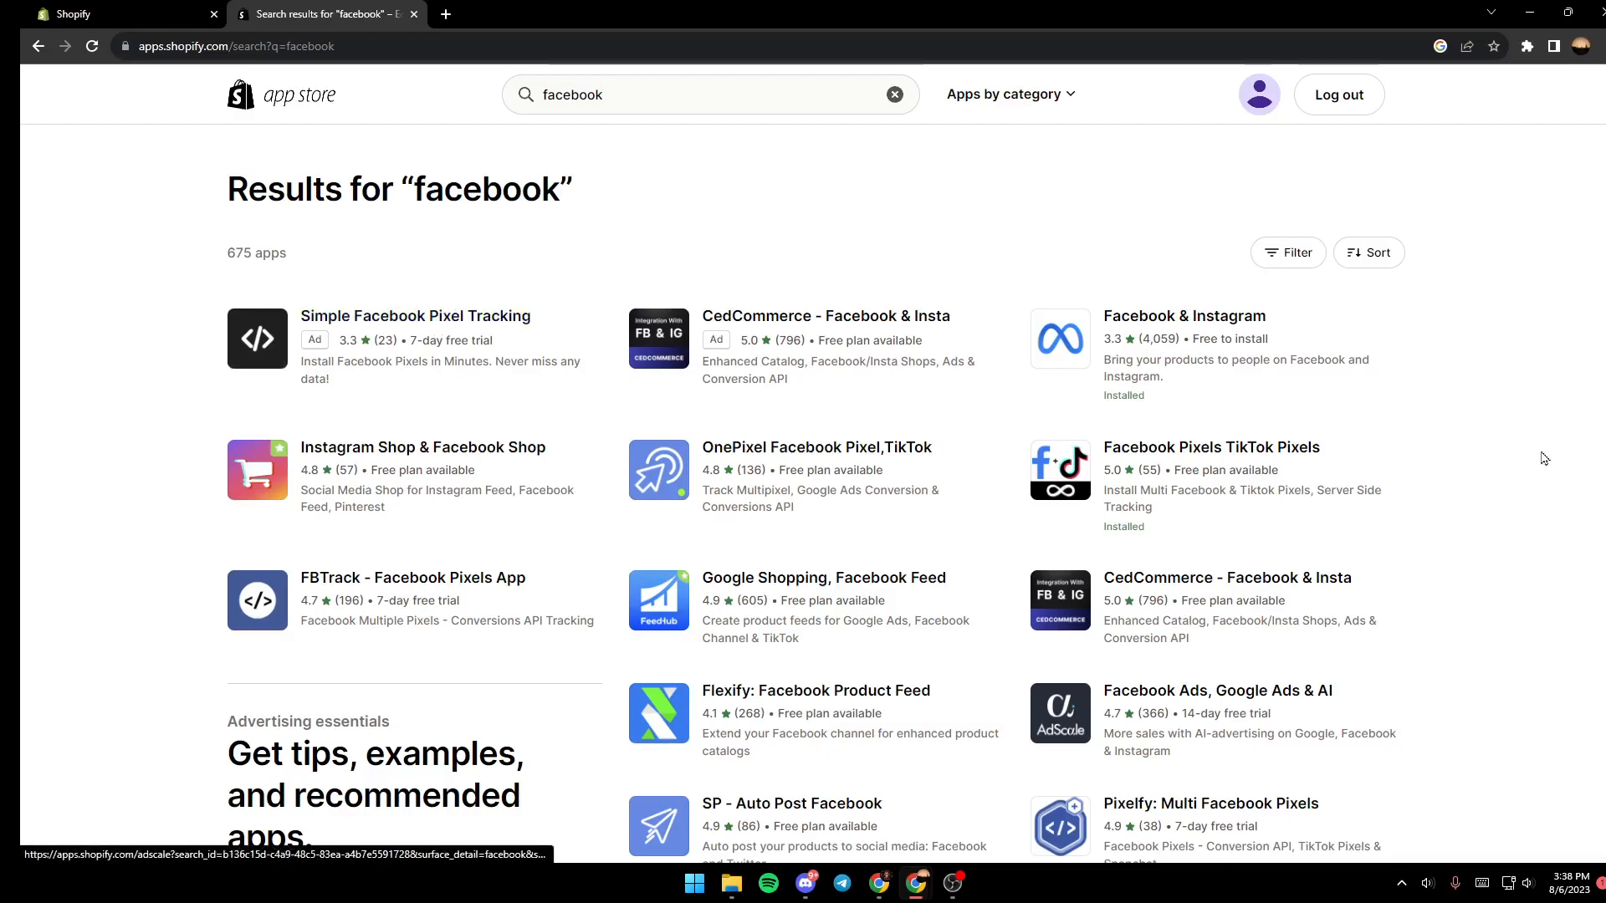
{"action": "mouse_move", "coordinate": [1101, 591]}
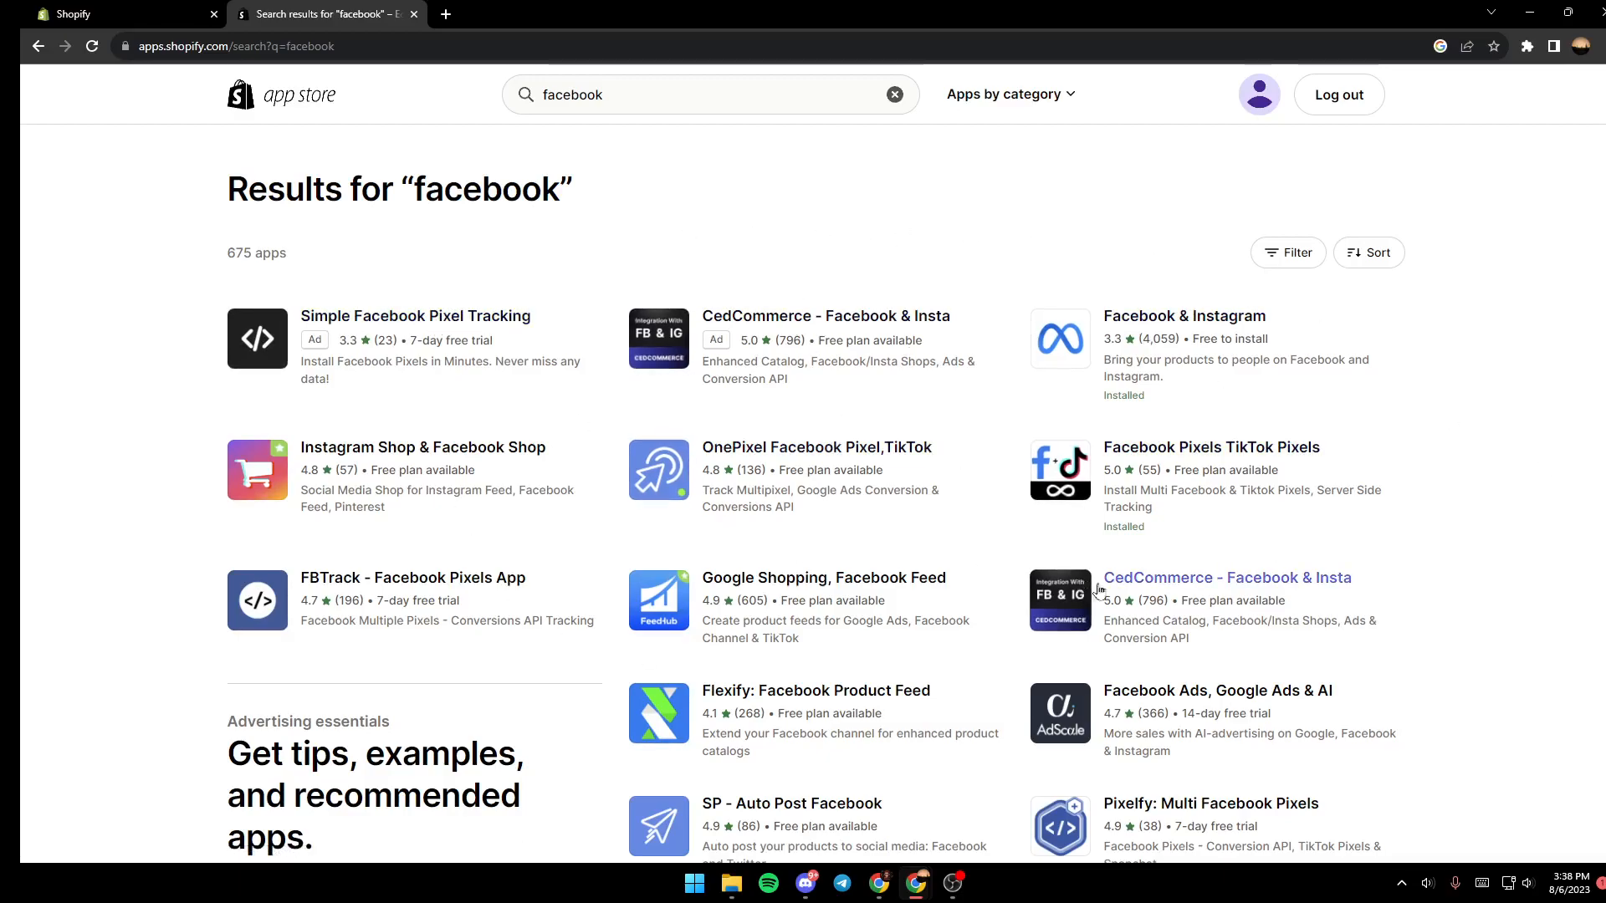
{"action": "mouse_move", "coordinate": [1164, 279]}
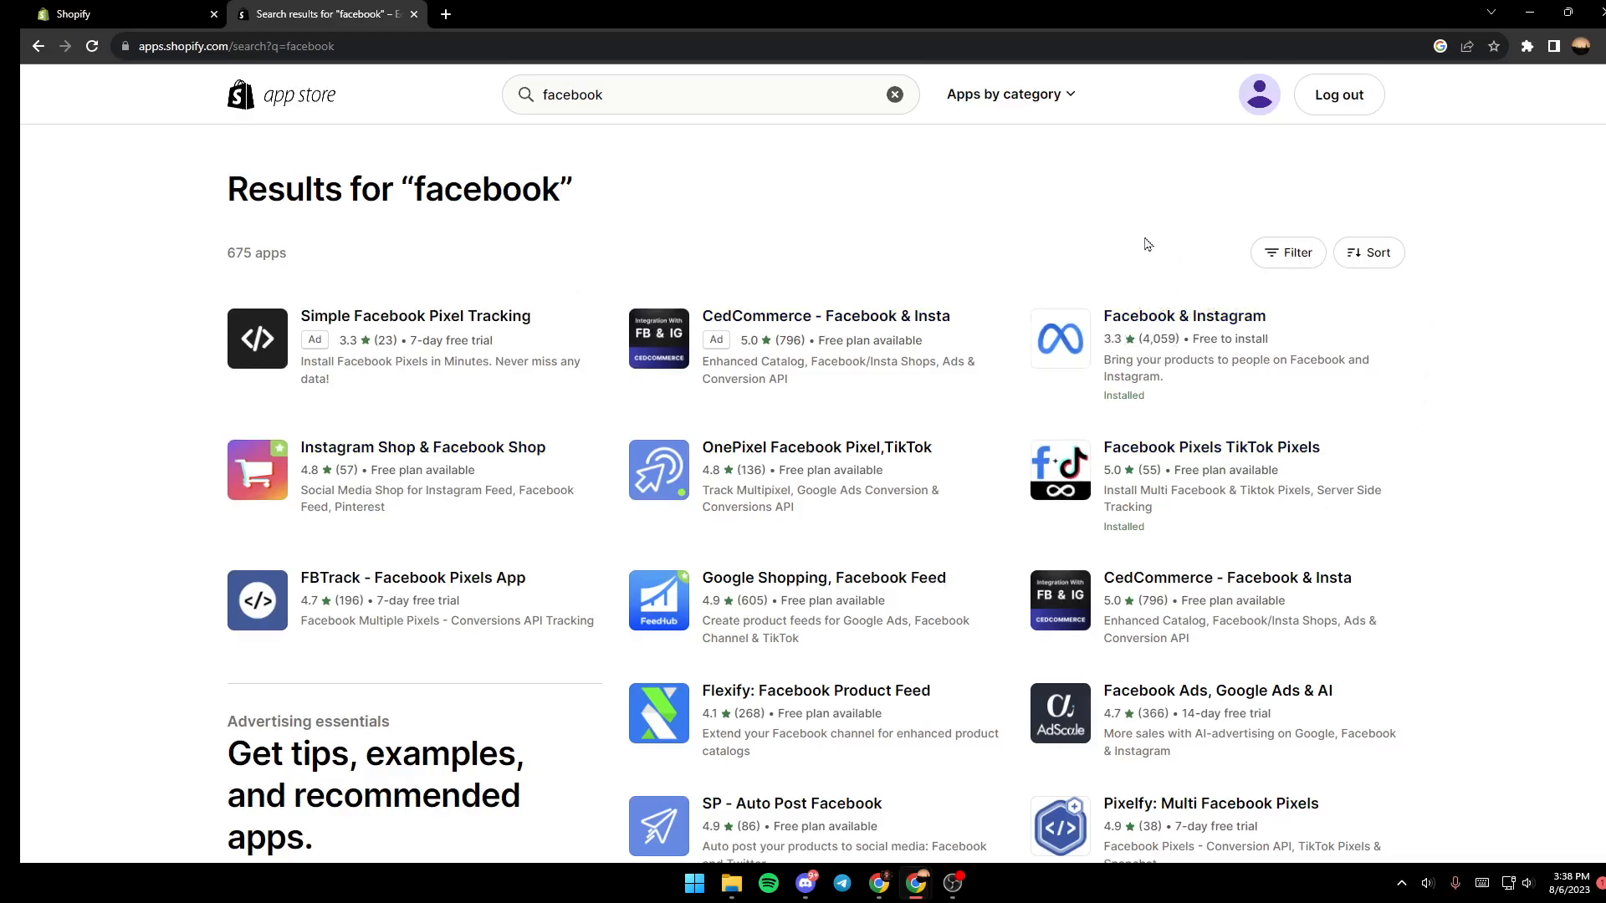
- Launch the installed Facebook & Instagram app by Meta from its listing via 'Open app'
{"action": "left_click", "coordinate": [1184, 316]}
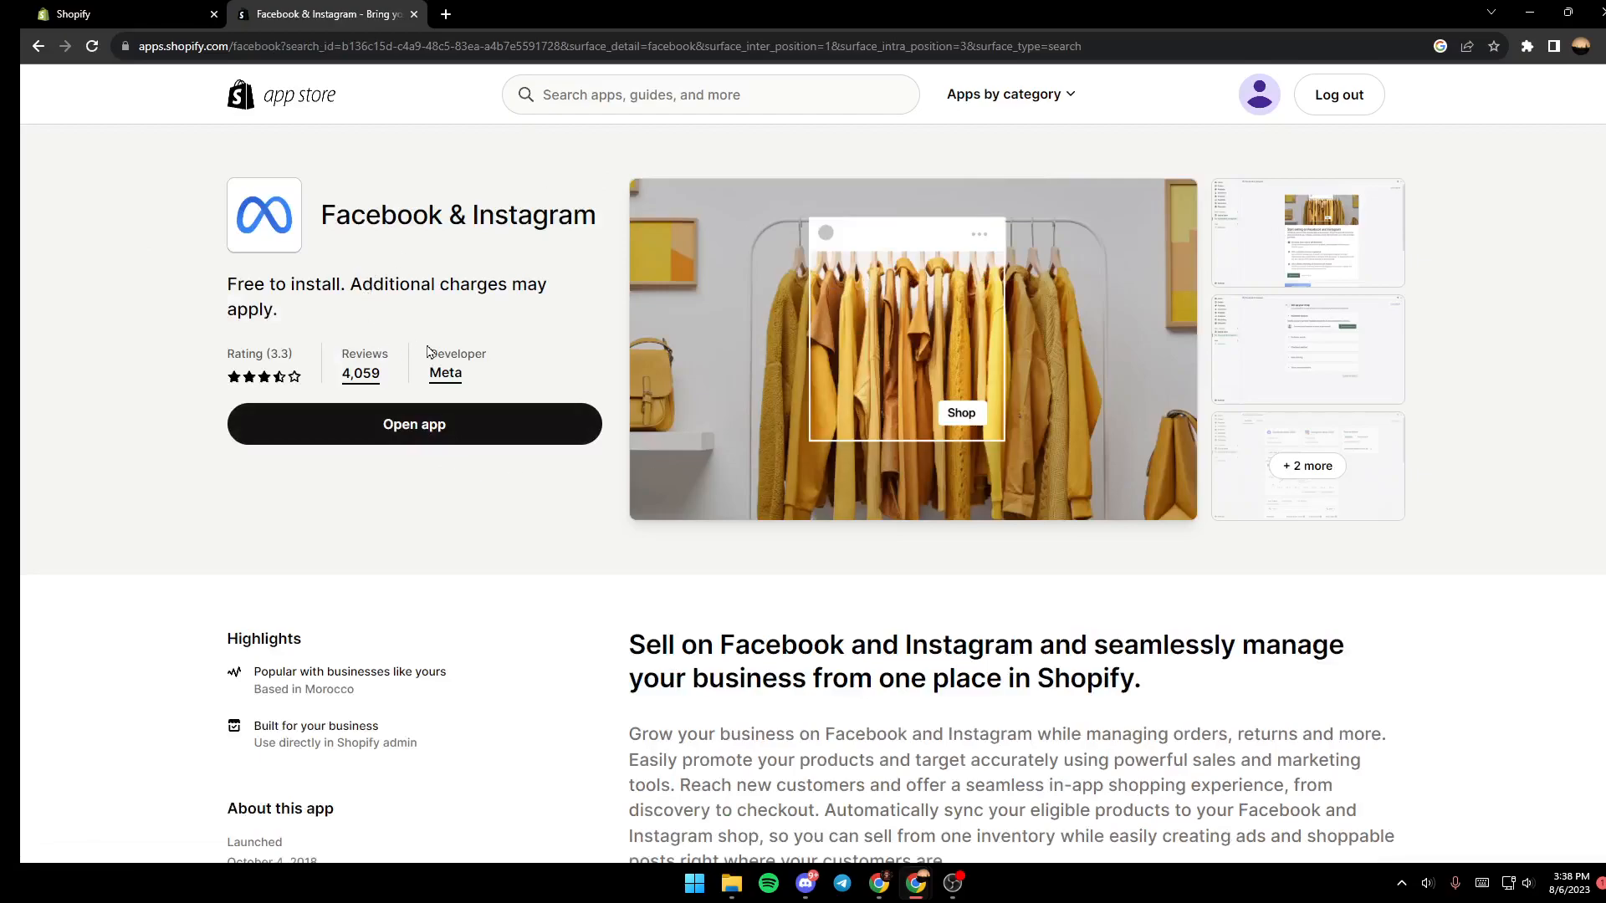
{"action": "double_click", "coordinate": [456, 353]}
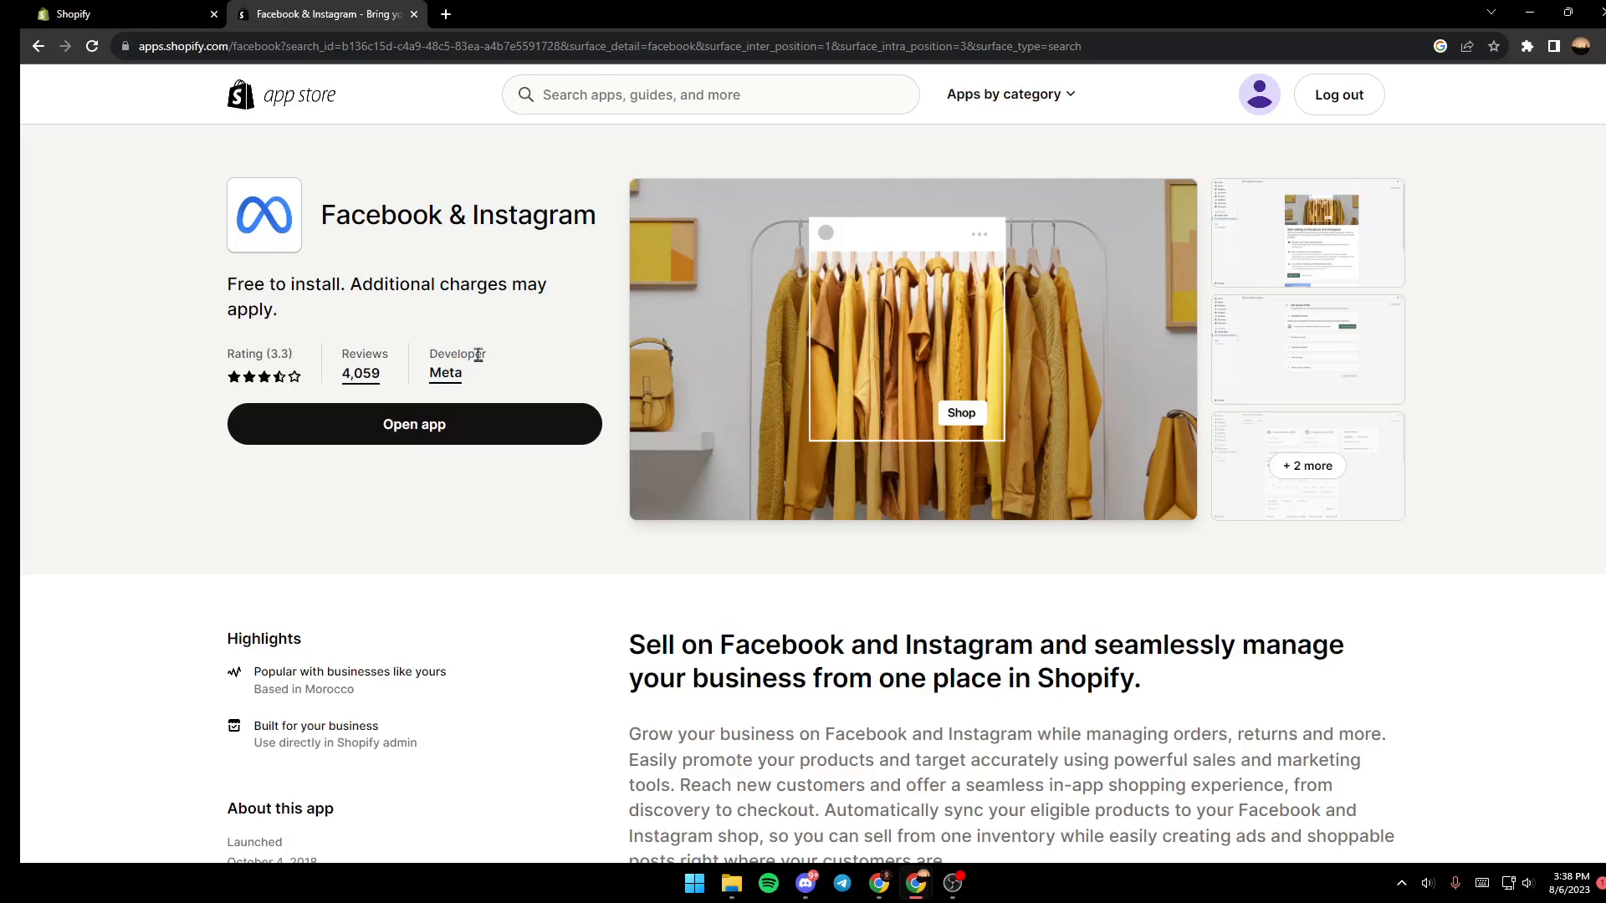
{"action": "mouse_move", "coordinate": [566, 385]}
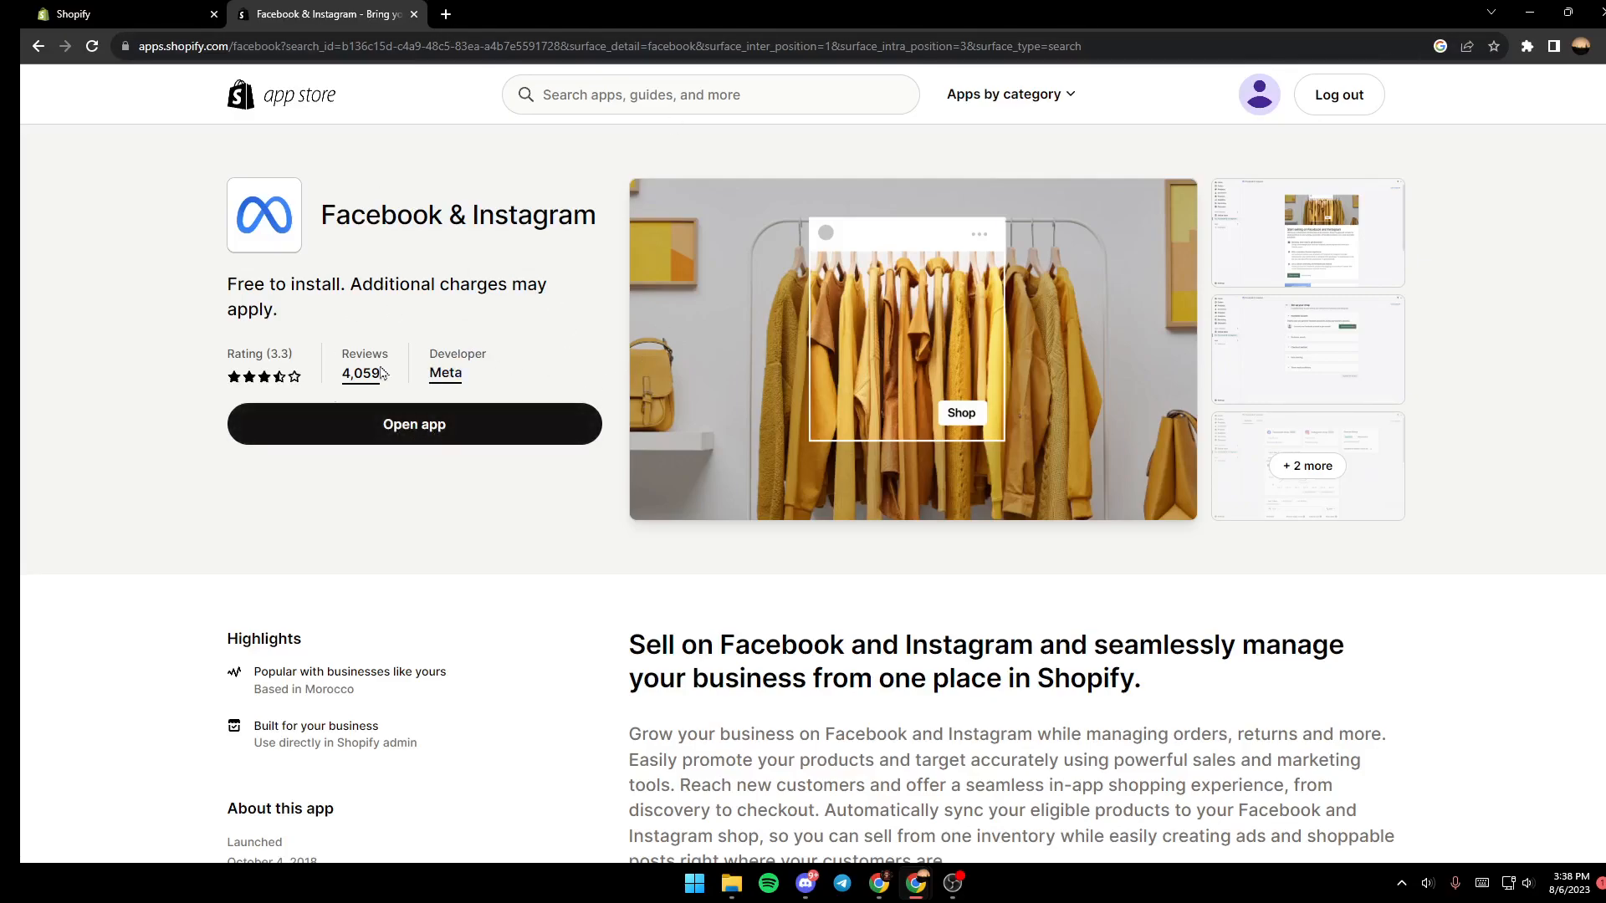
{"action": "mouse_move", "coordinate": [378, 514]}
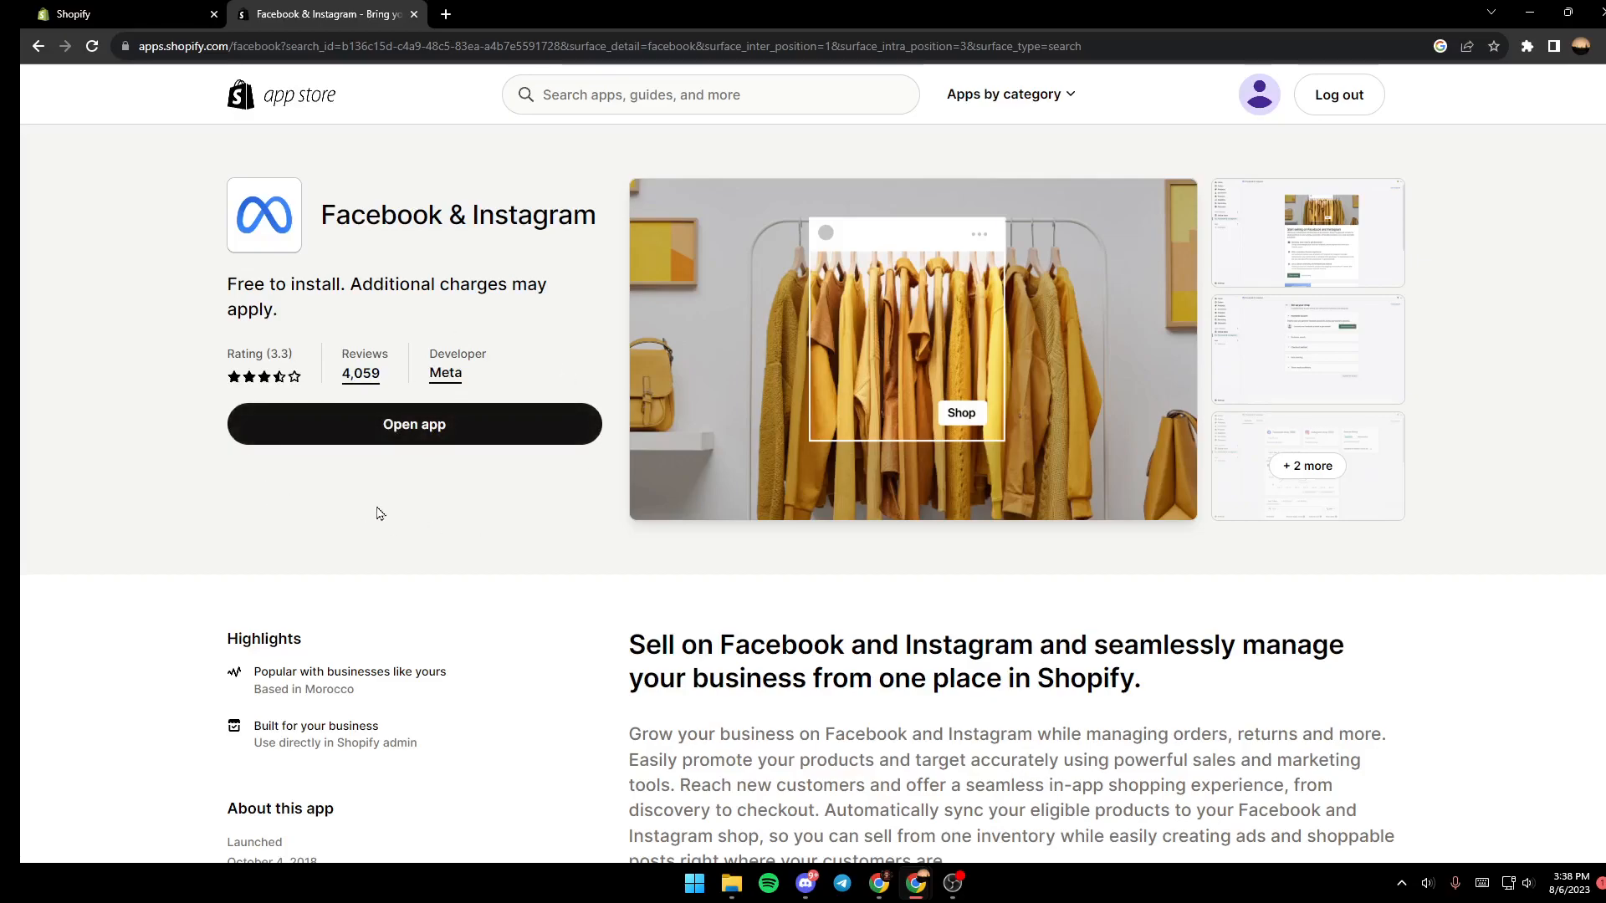
{"action": "left_click", "coordinate": [413, 423]}
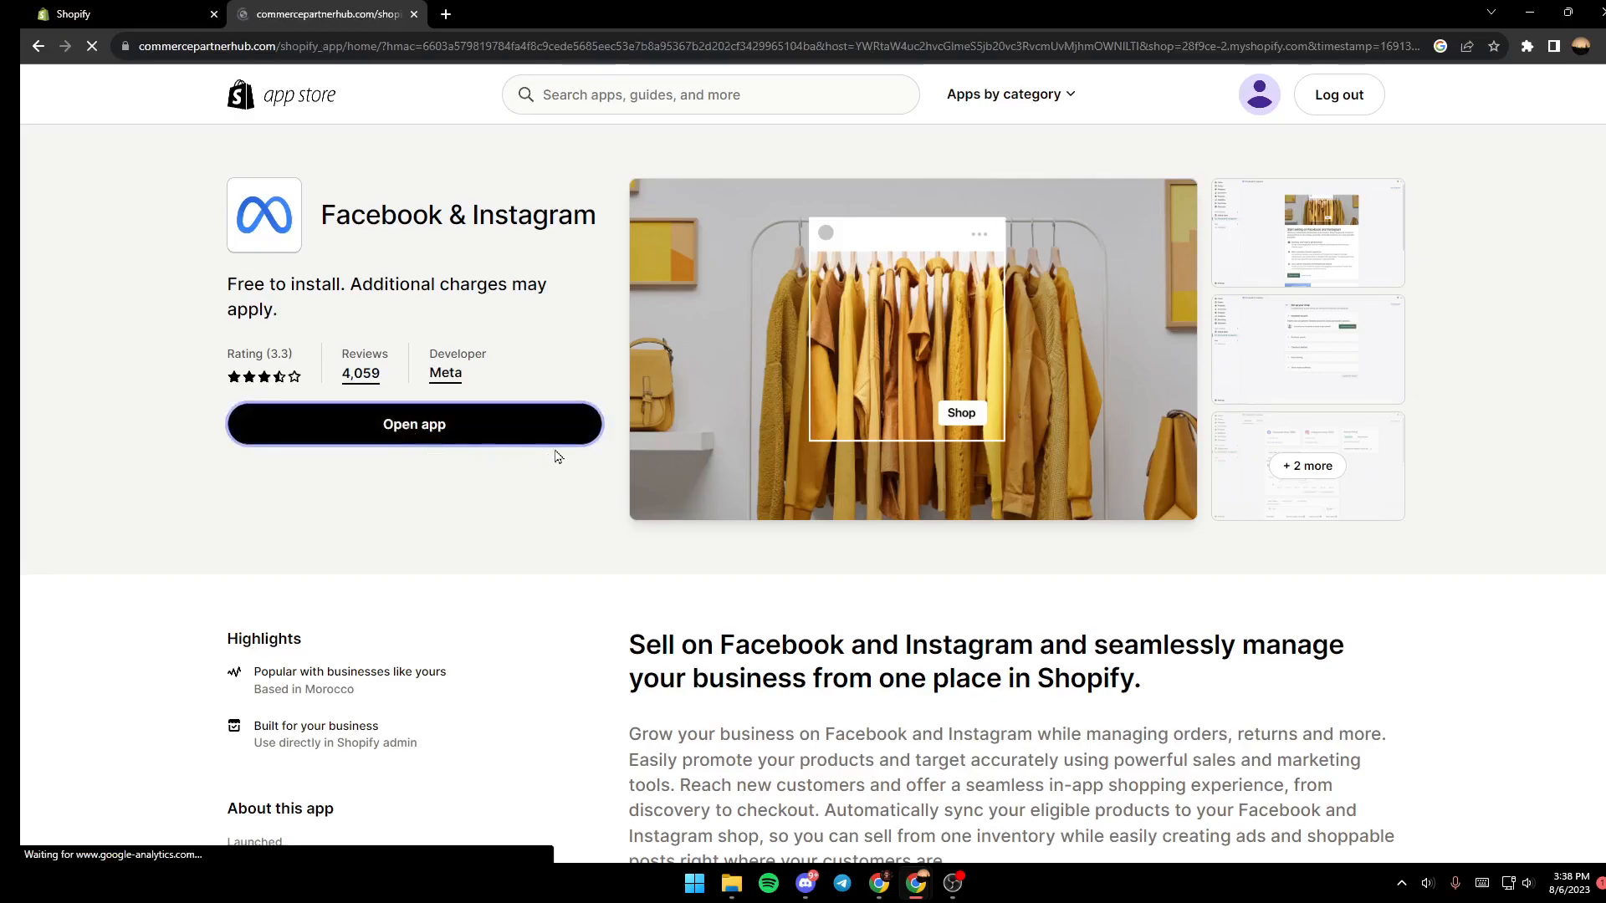
{"action": "left_click", "coordinate": [415, 423]}
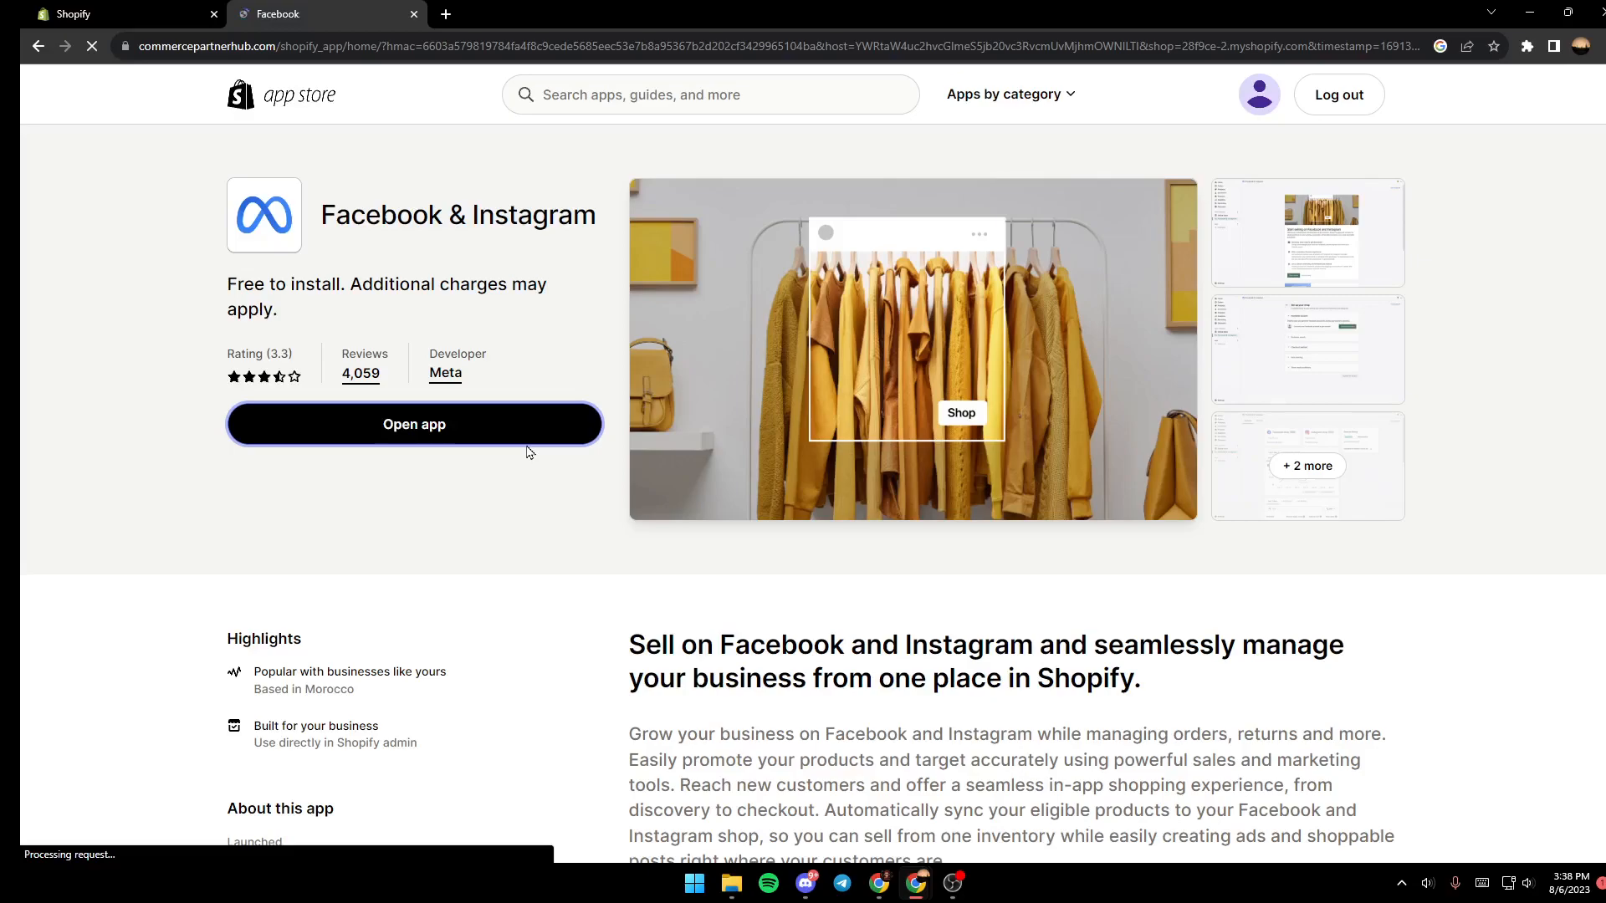
- Review the Facebook & Instagram channel's start-selling page in the Shopify admin by scrolling through it
{"action": "left_click", "coordinate": [415, 423]}
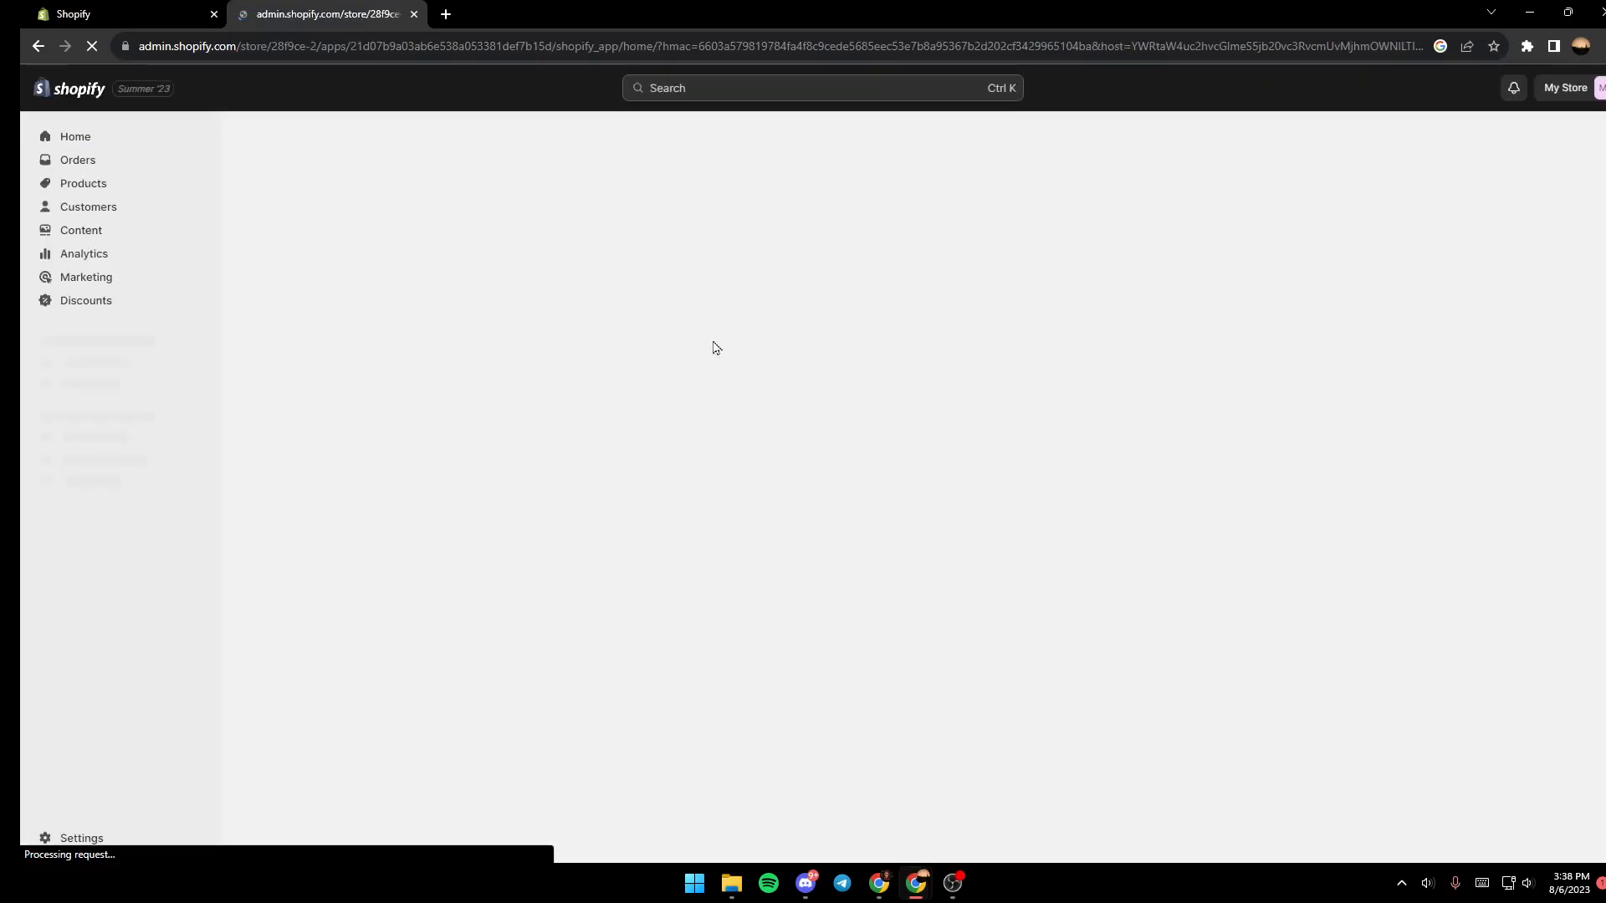
{"action": "left_click", "coordinate": [117, 407]}
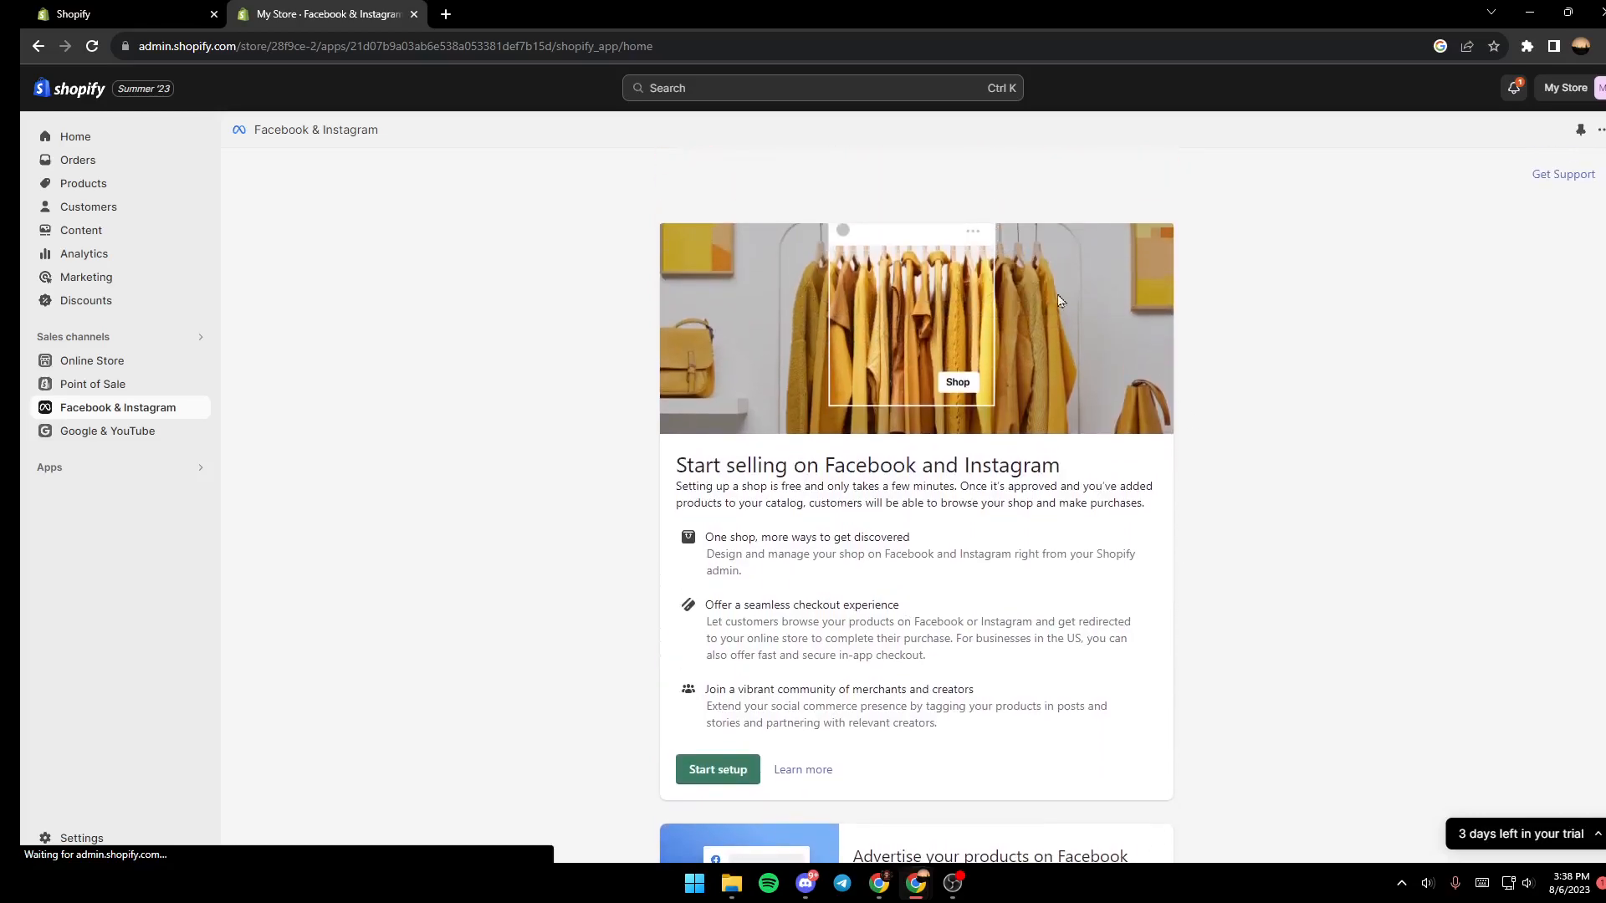
{"action": "scroll", "scroll_direction": "down", "scroll_amount": 3}
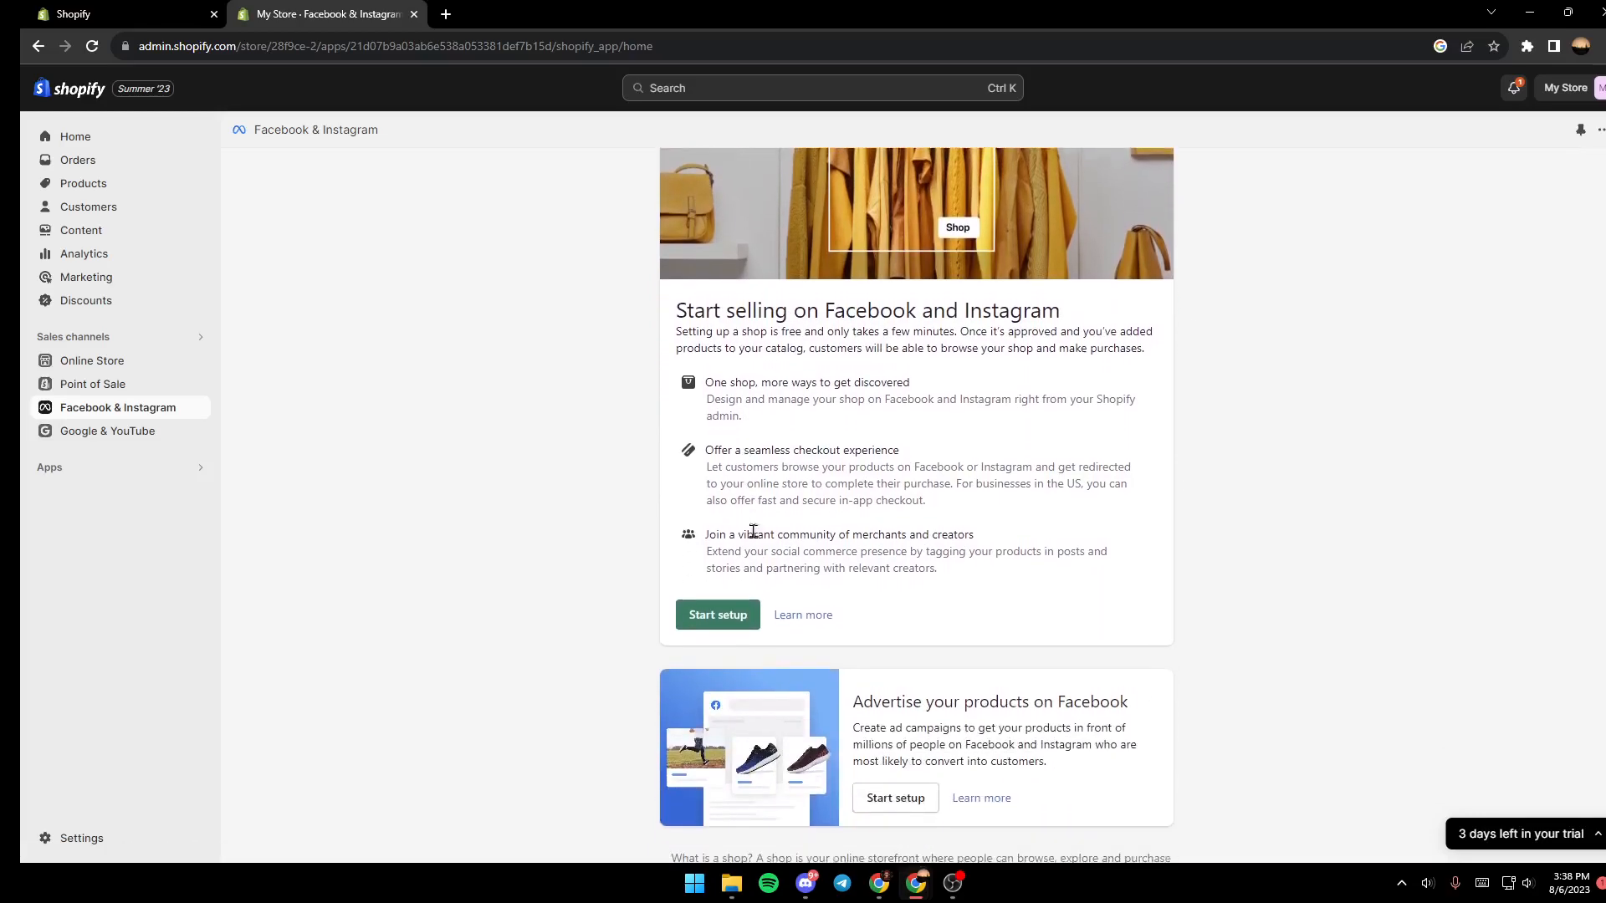
{"action": "scroll", "scroll_direction": "down", "scroll_amount": 3}
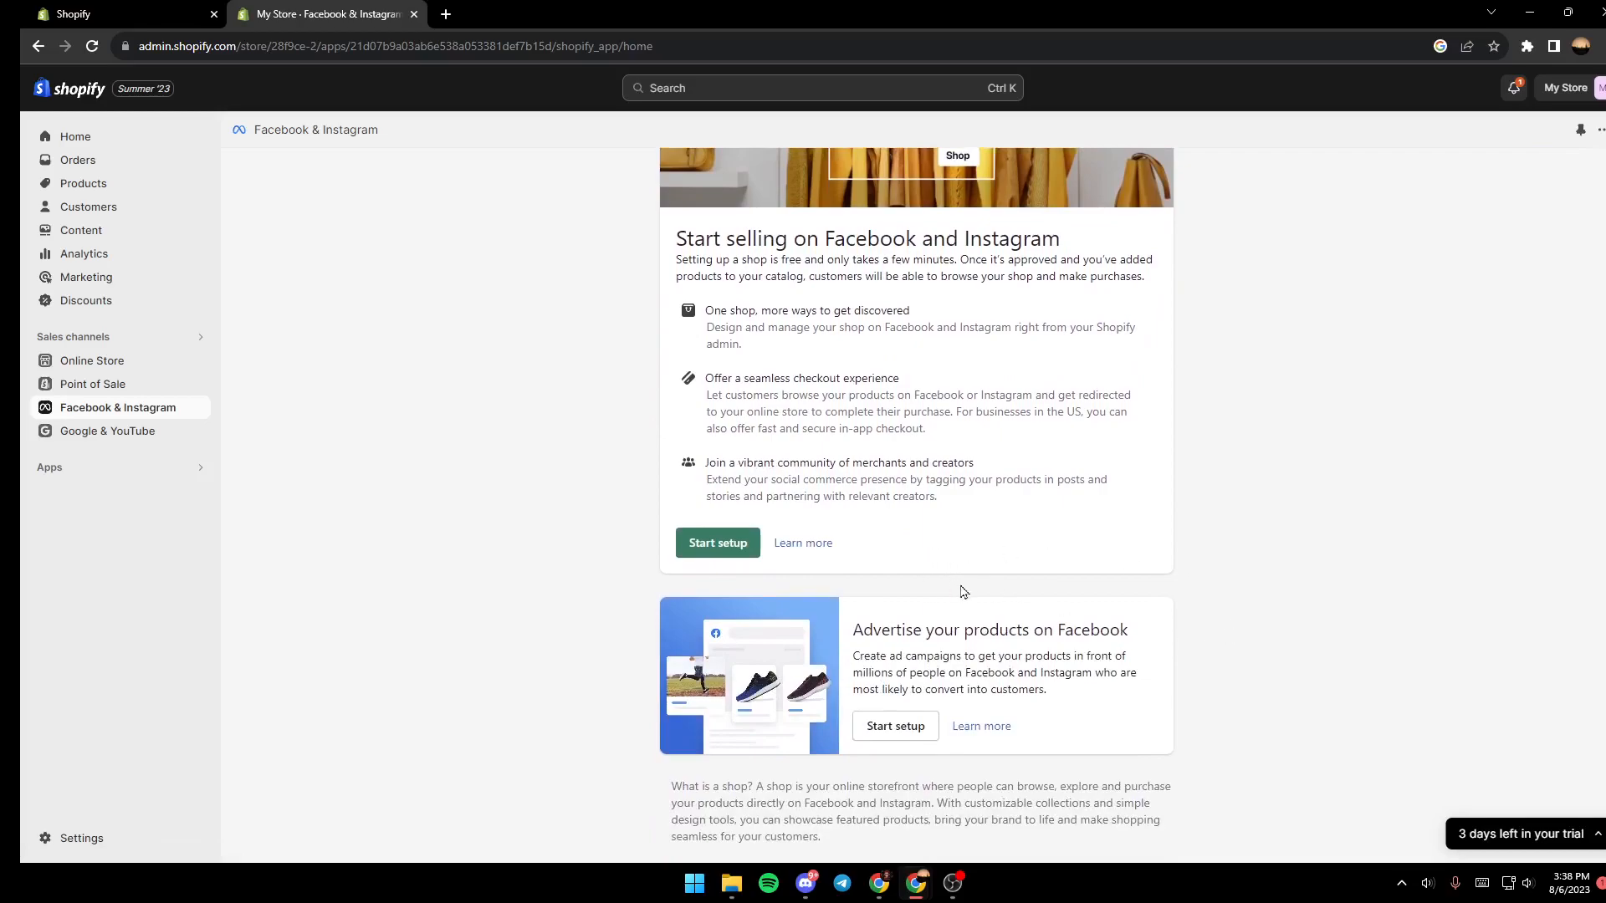
{"action": "scroll", "scroll_direction": "up", "scroll_amount": 3}
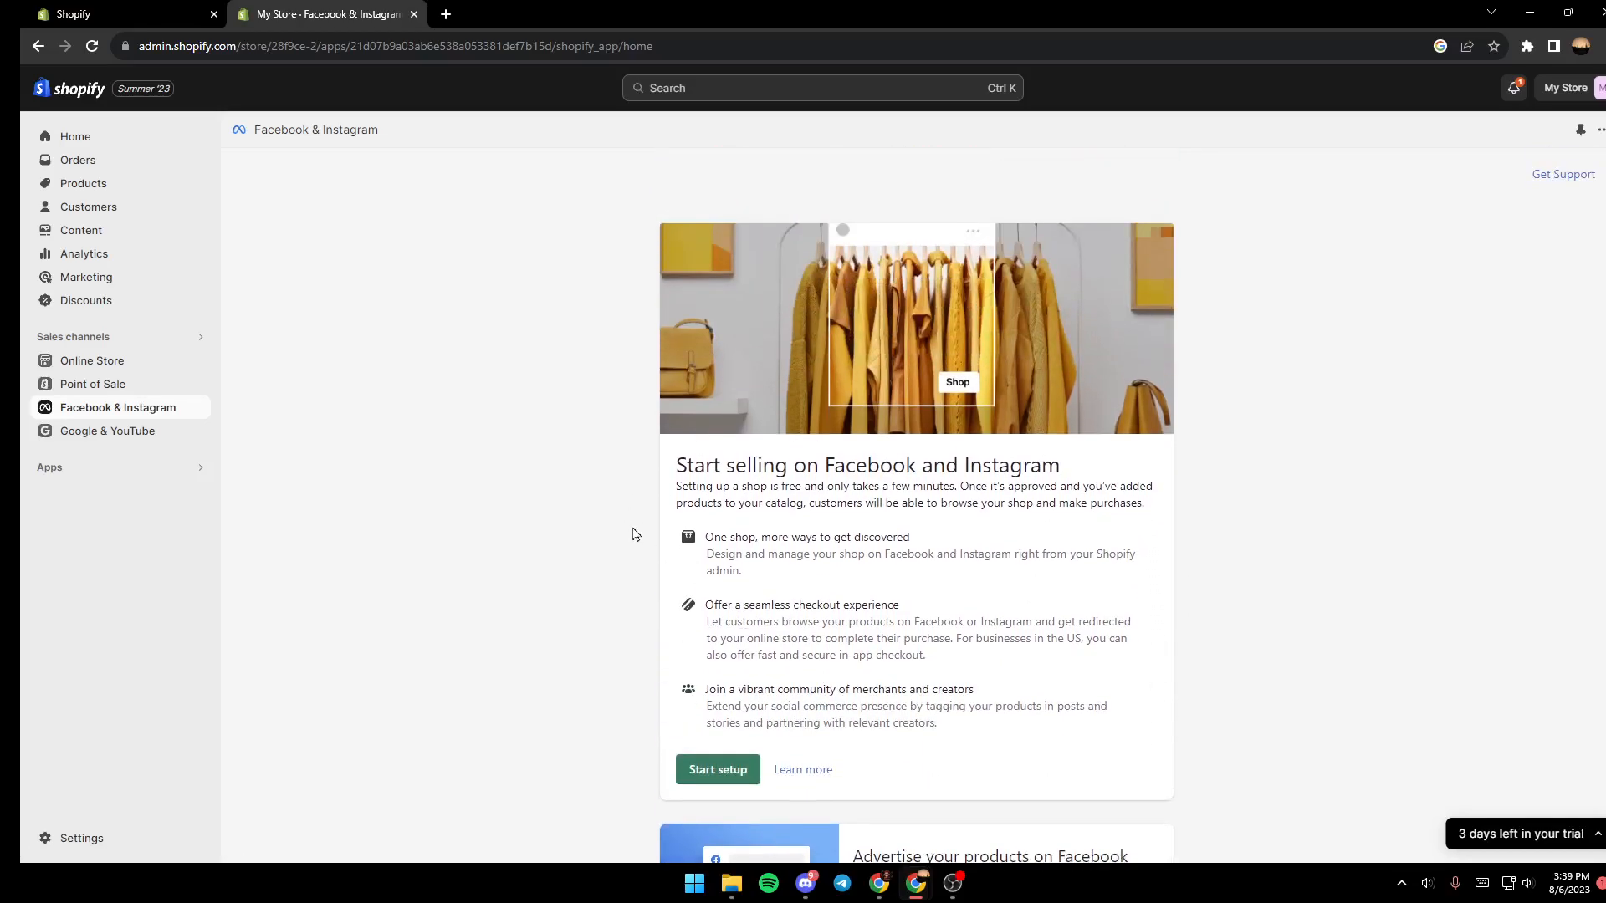
{"action": "mouse_move", "coordinate": [694, 527]}
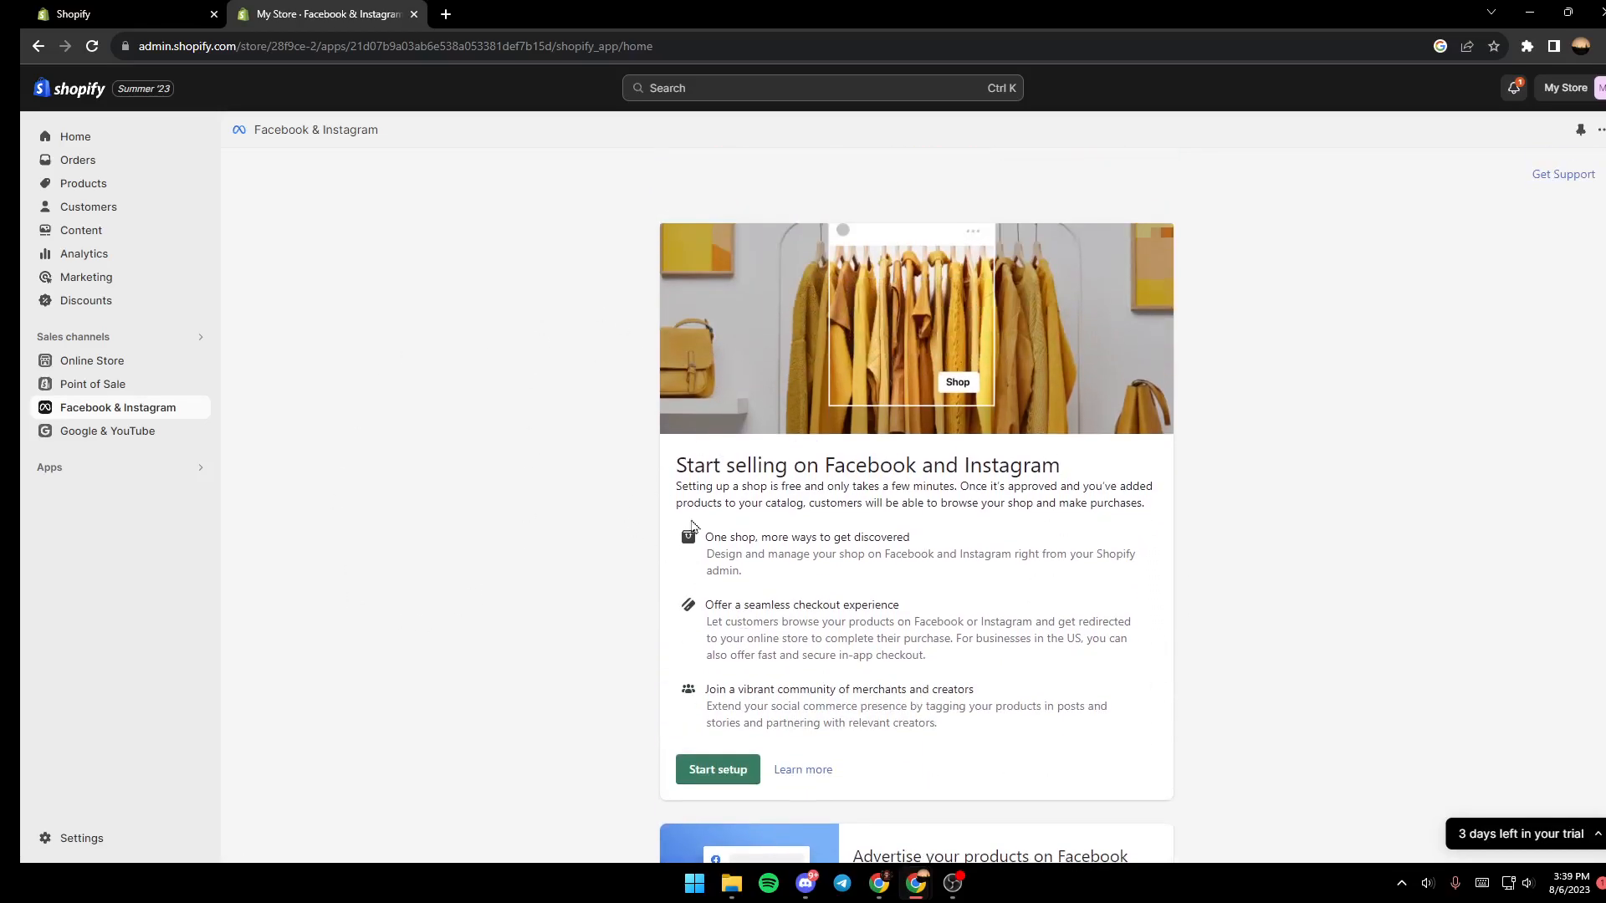
{"action": "mouse_move", "coordinate": [939, 393]}
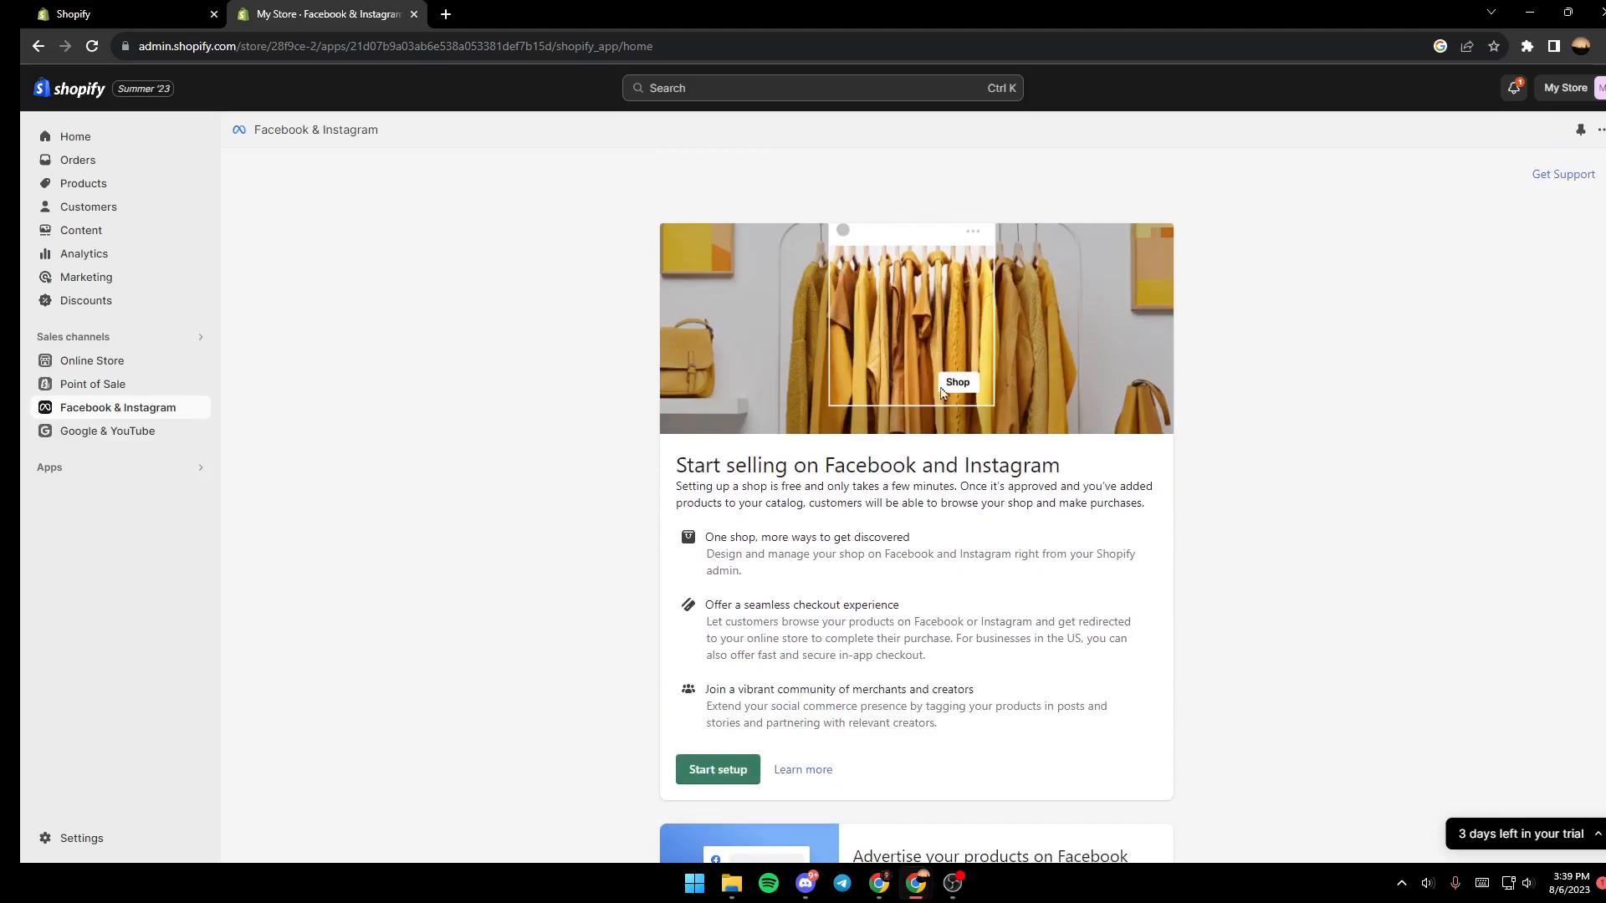
{"action": "mouse_move", "coordinate": [993, 463]}
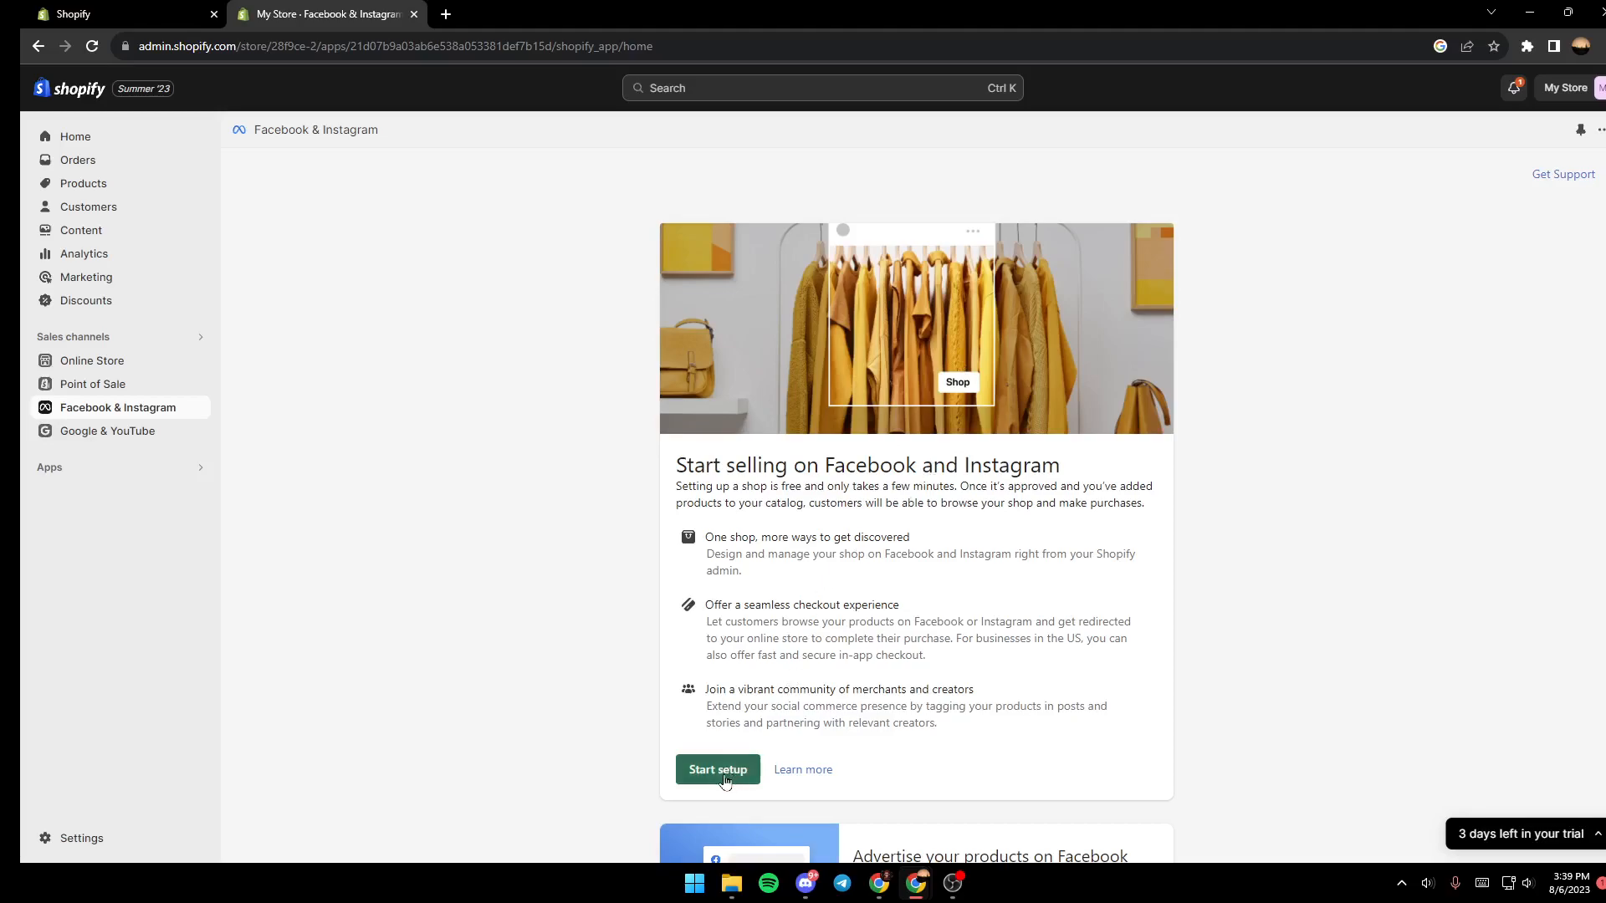
{"action": "mouse_move", "coordinate": [931, 765]}
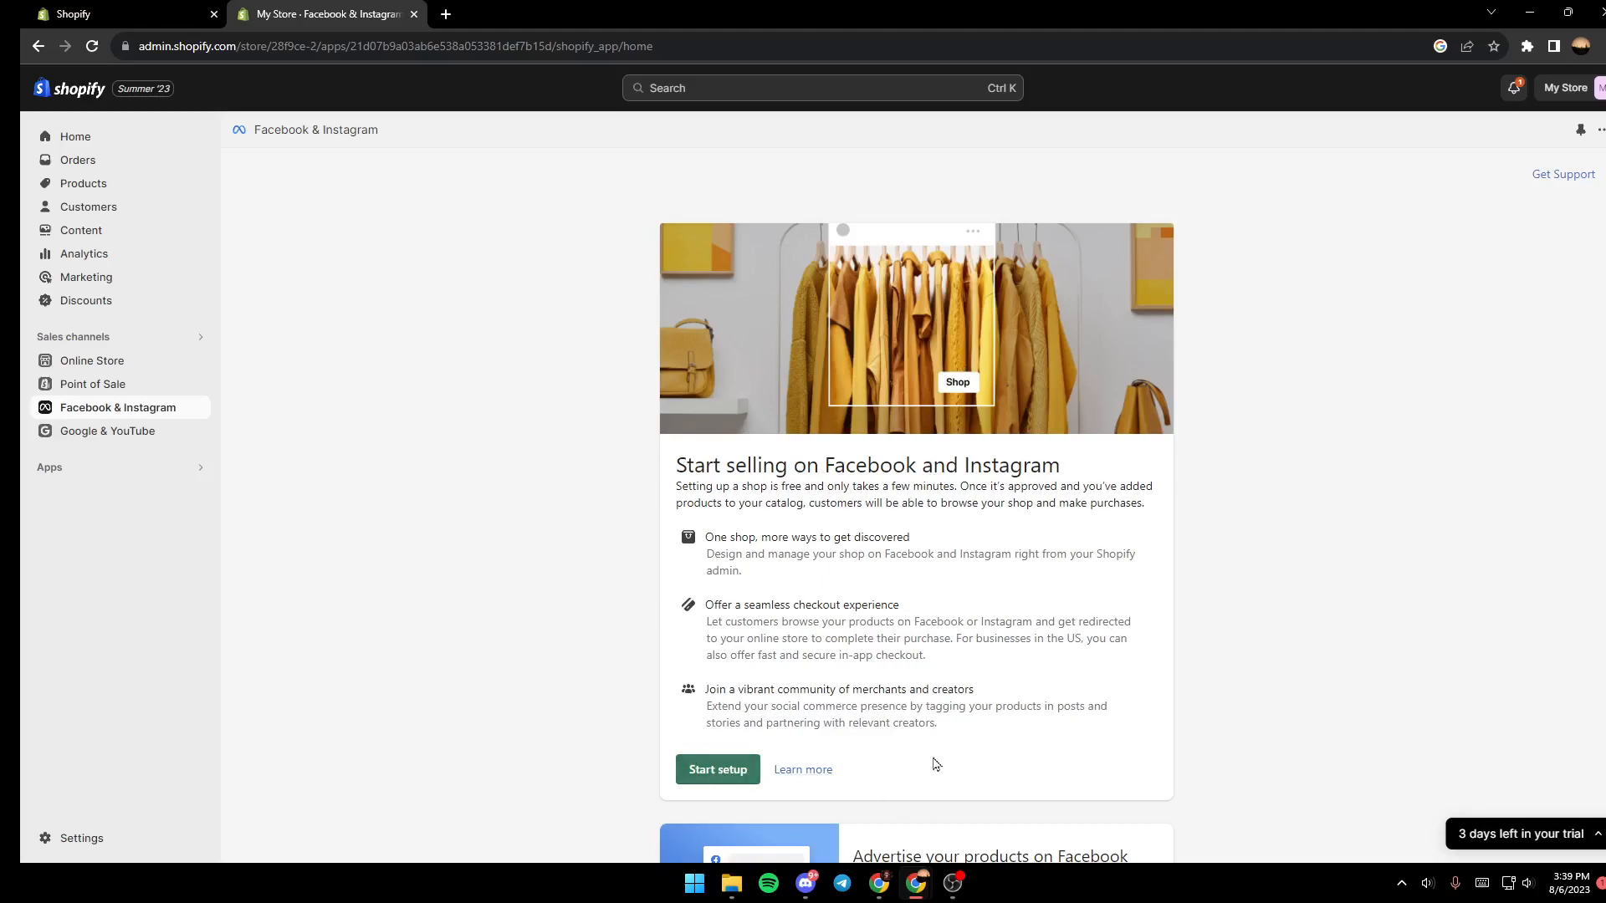
- Start setup to reach the 'Set up your shop' page with the Connect account step
{"action": "left_click", "coordinate": [717, 769]}
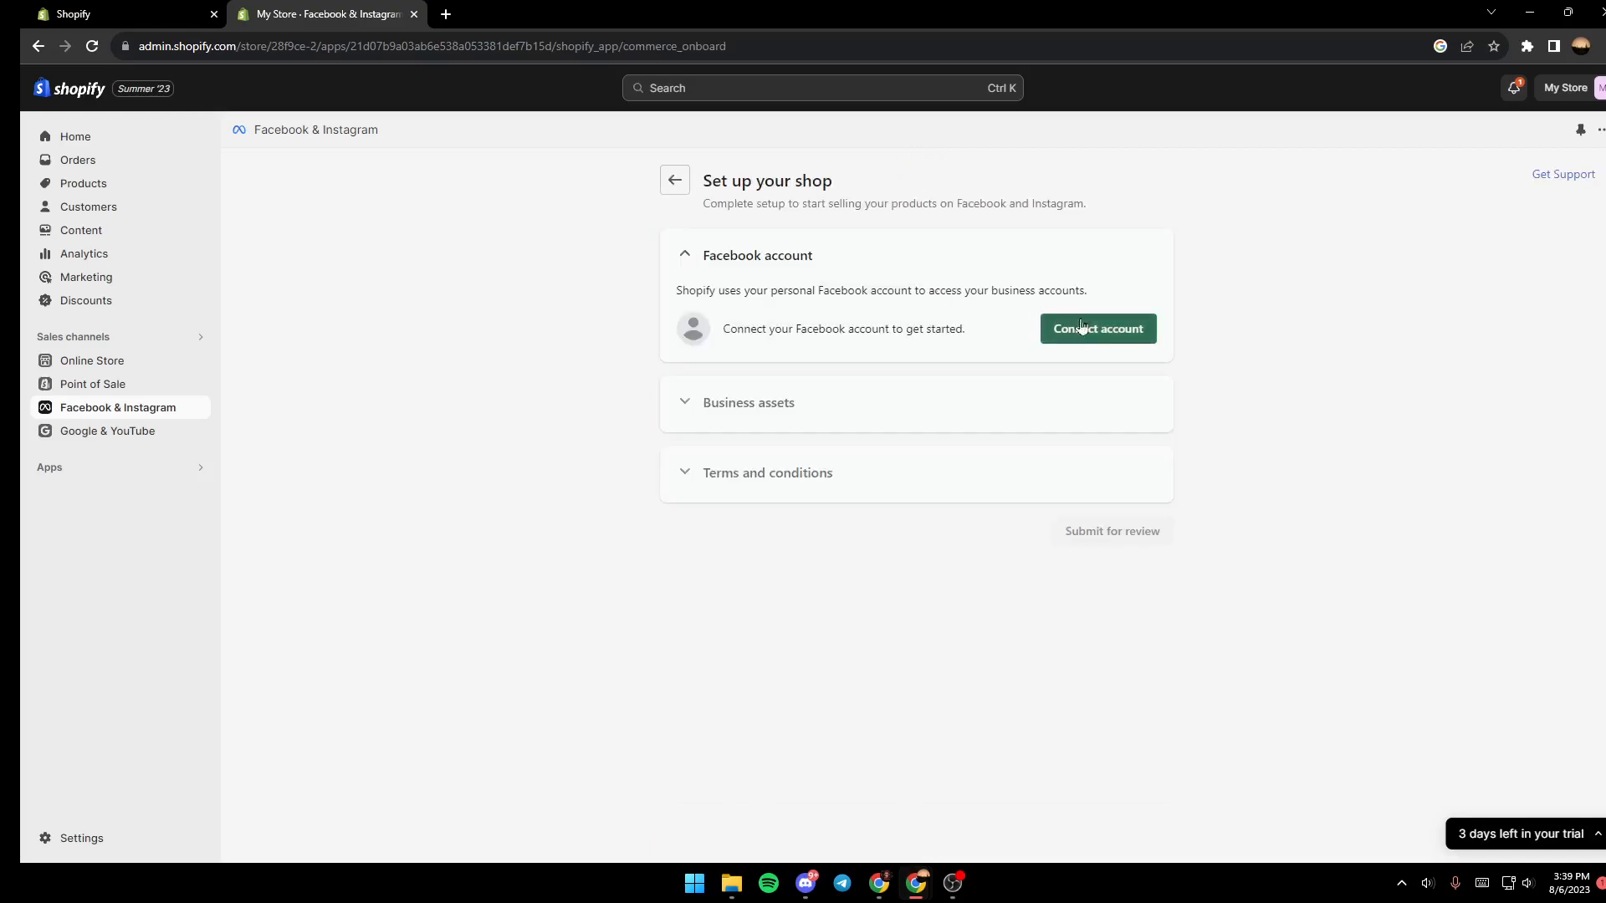
{"action": "mouse_move", "coordinate": [868, 358]}
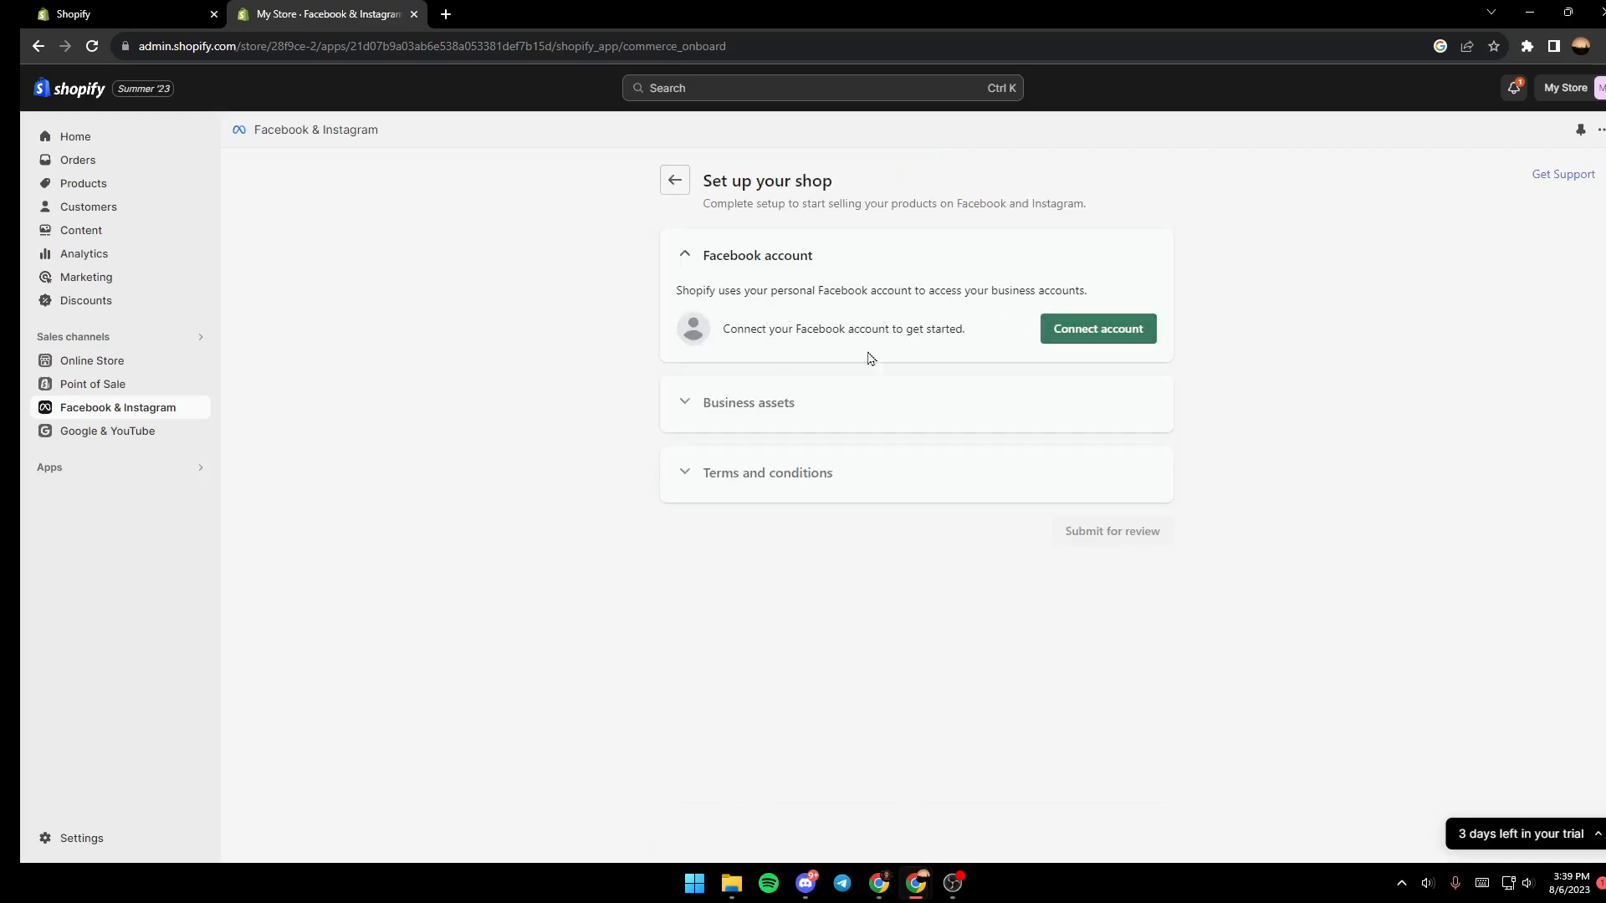
{"action": "mouse_move", "coordinate": [836, 410]}
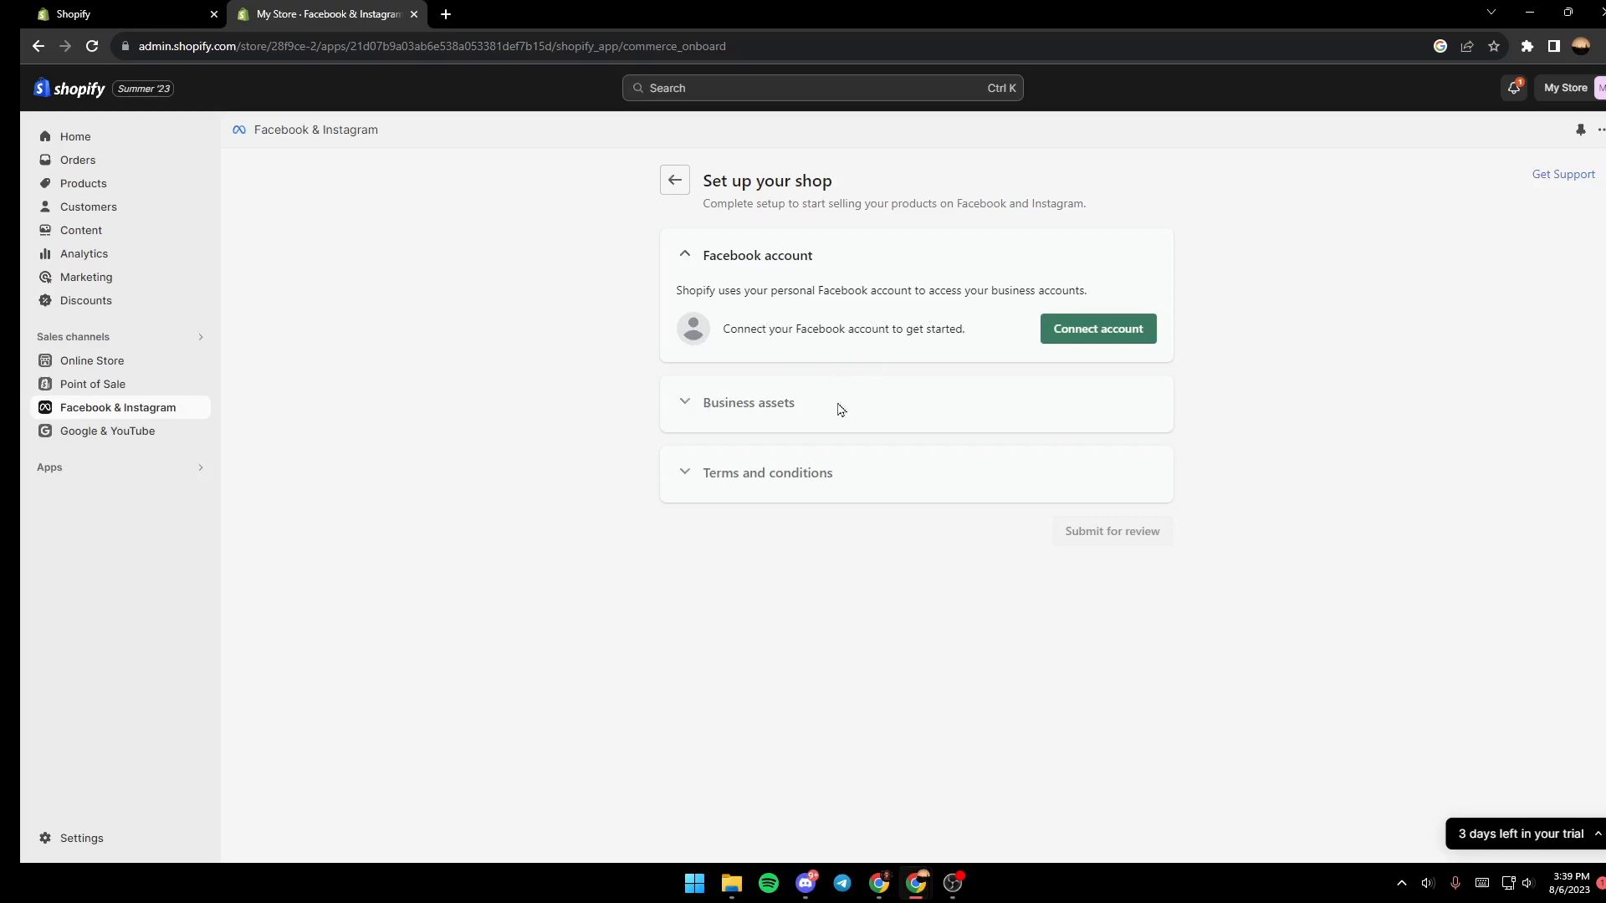
{"action": "mouse_move", "coordinate": [1381, 311]}
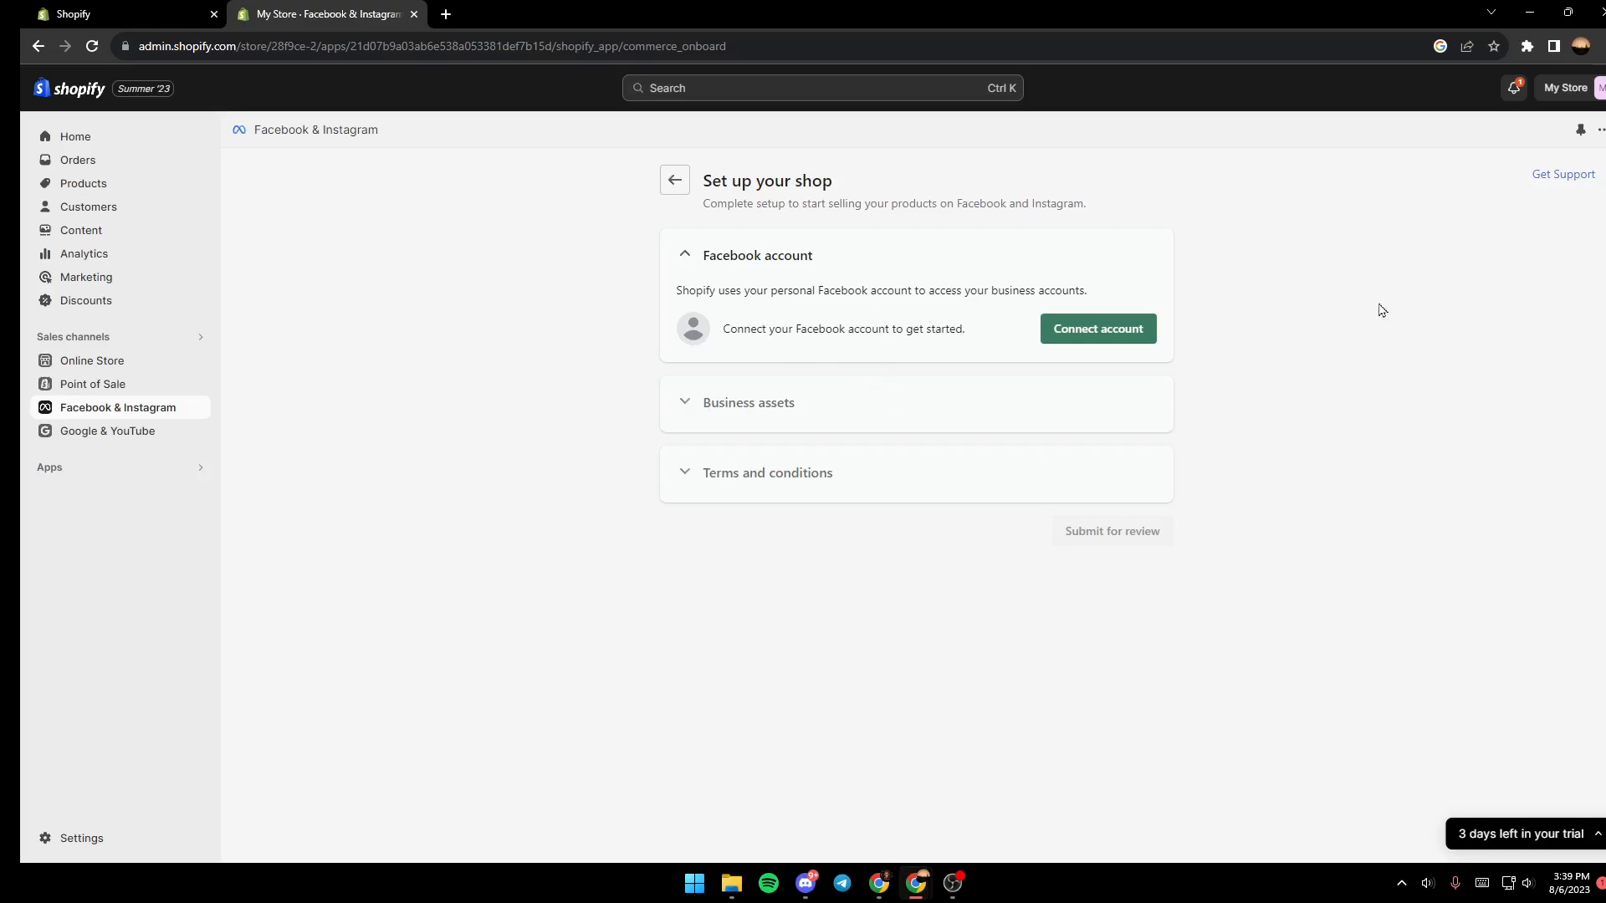
{"action": "mouse_move", "coordinate": [997, 284]}
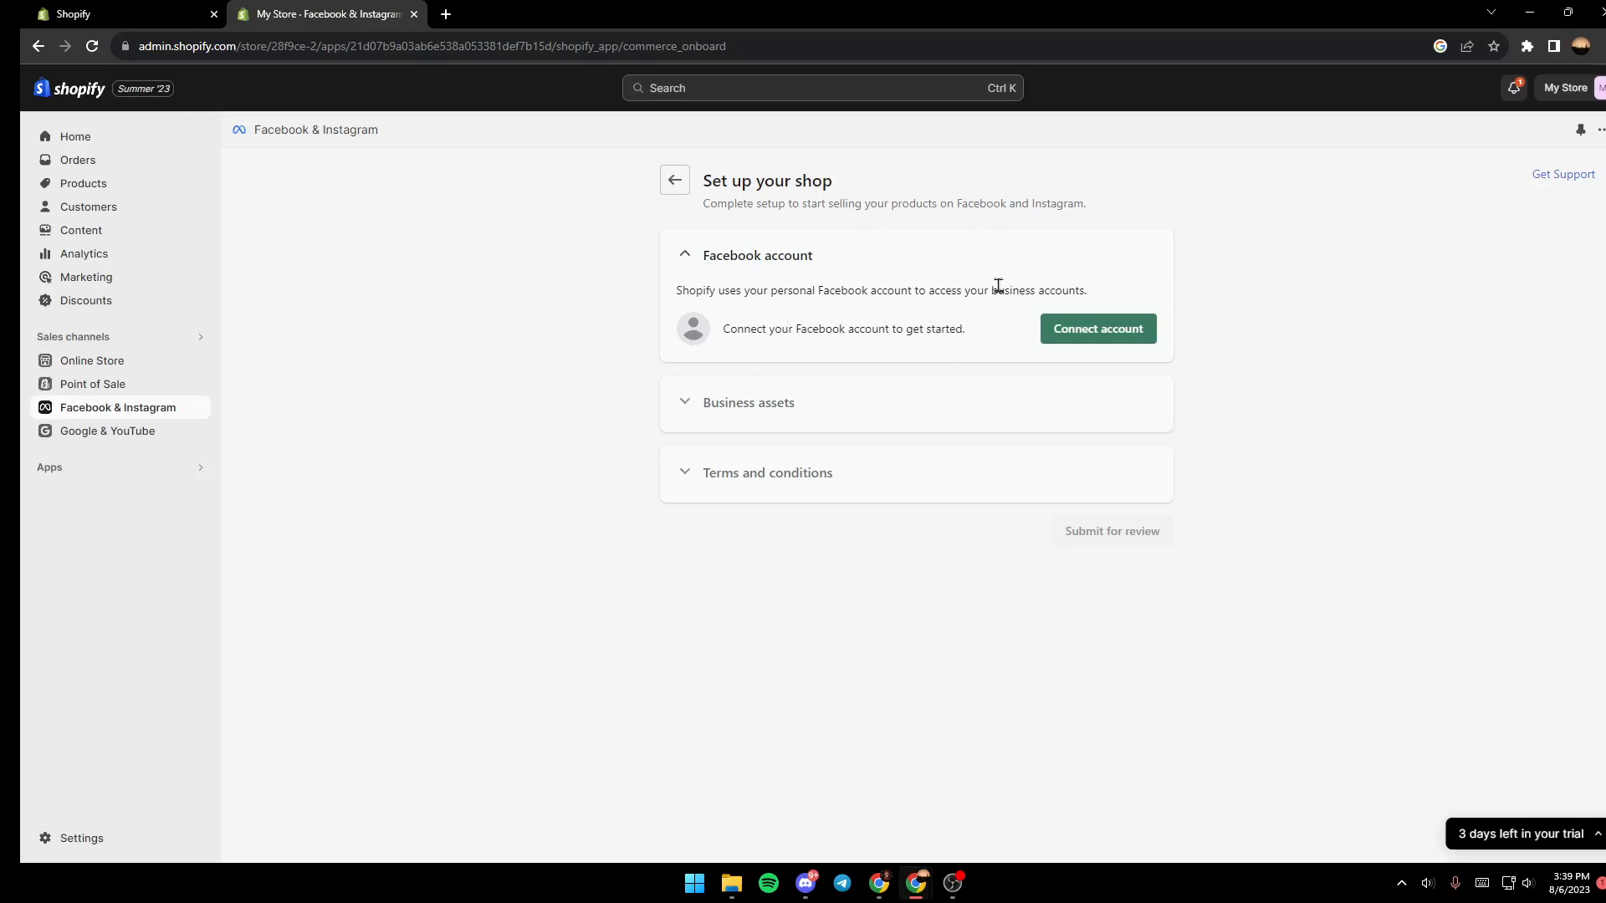
{"action": "mouse_move", "coordinate": [1192, 226]}
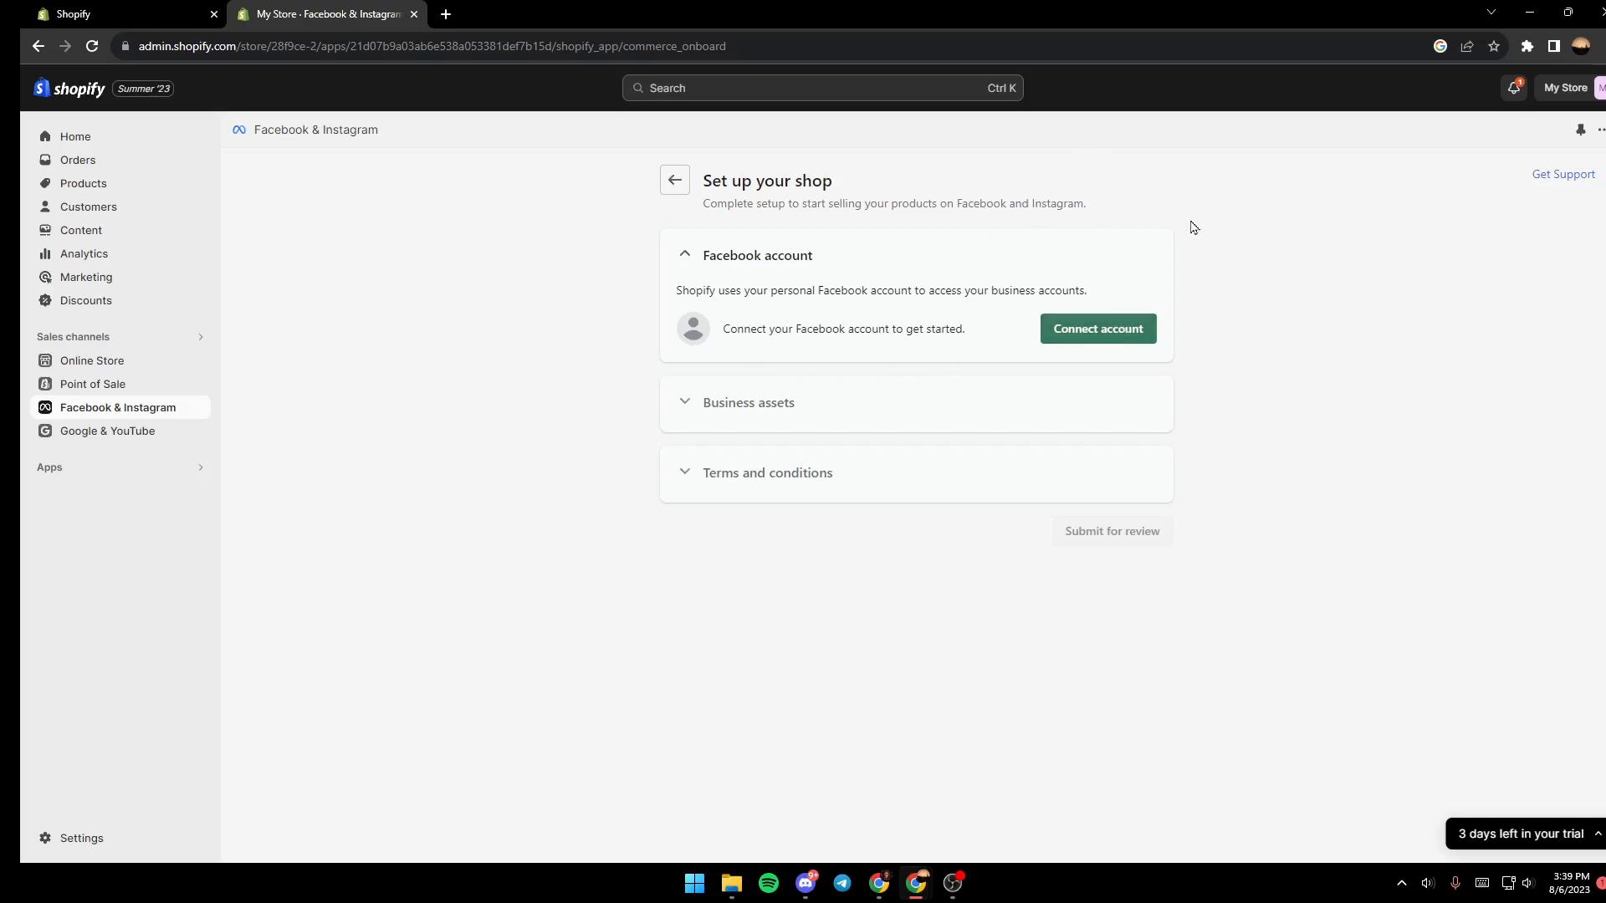
{"action": "mouse_move", "coordinate": [1231, 353]}
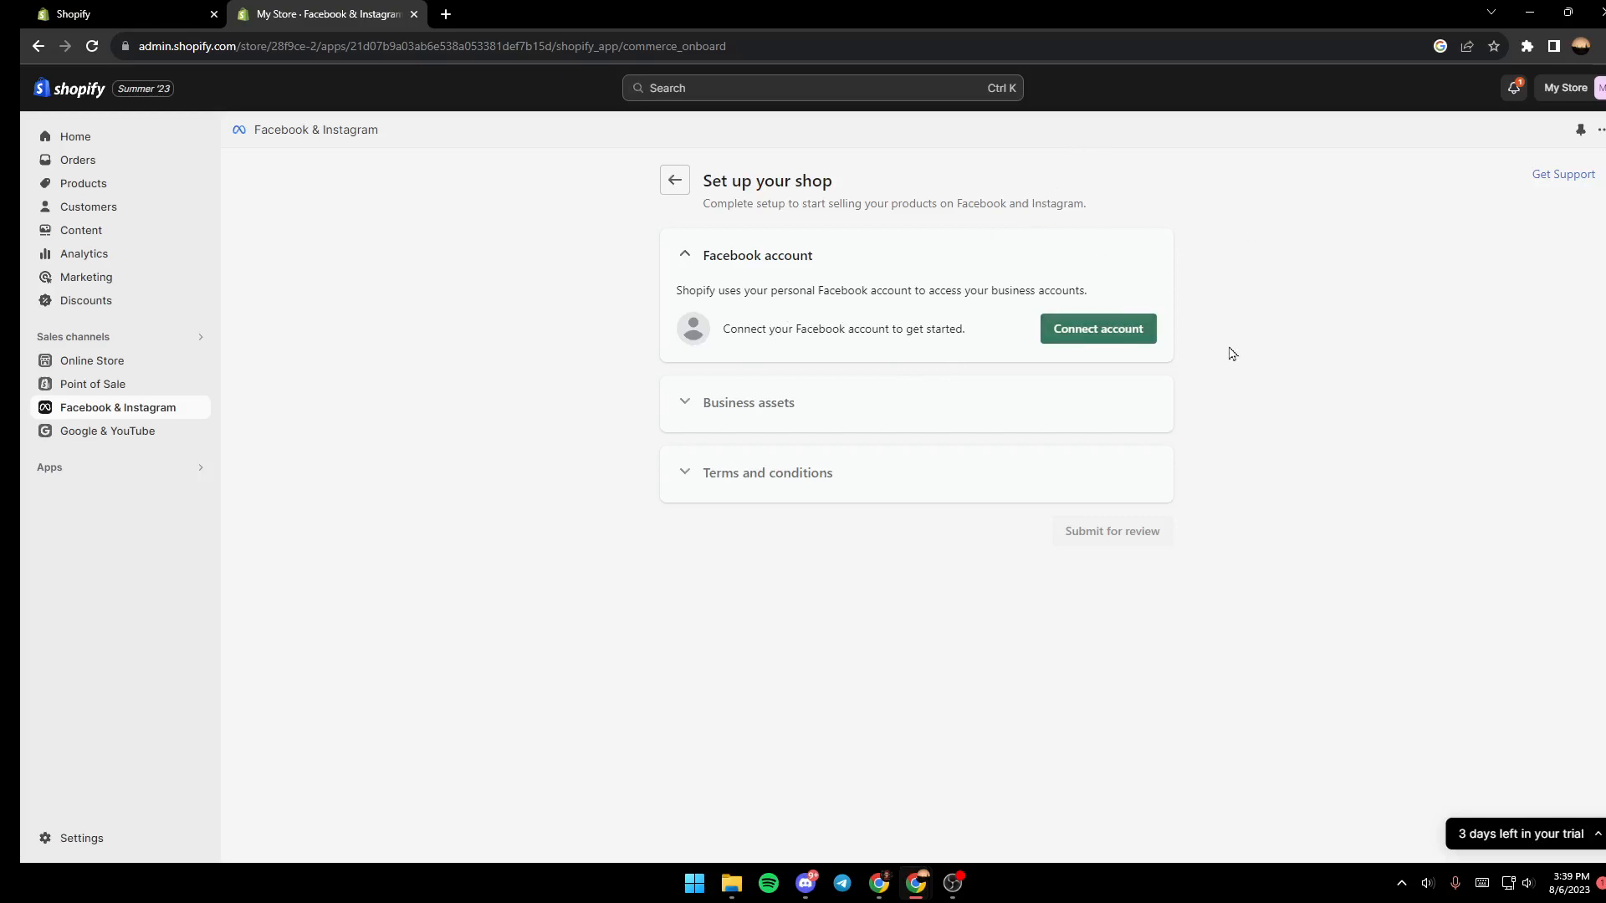